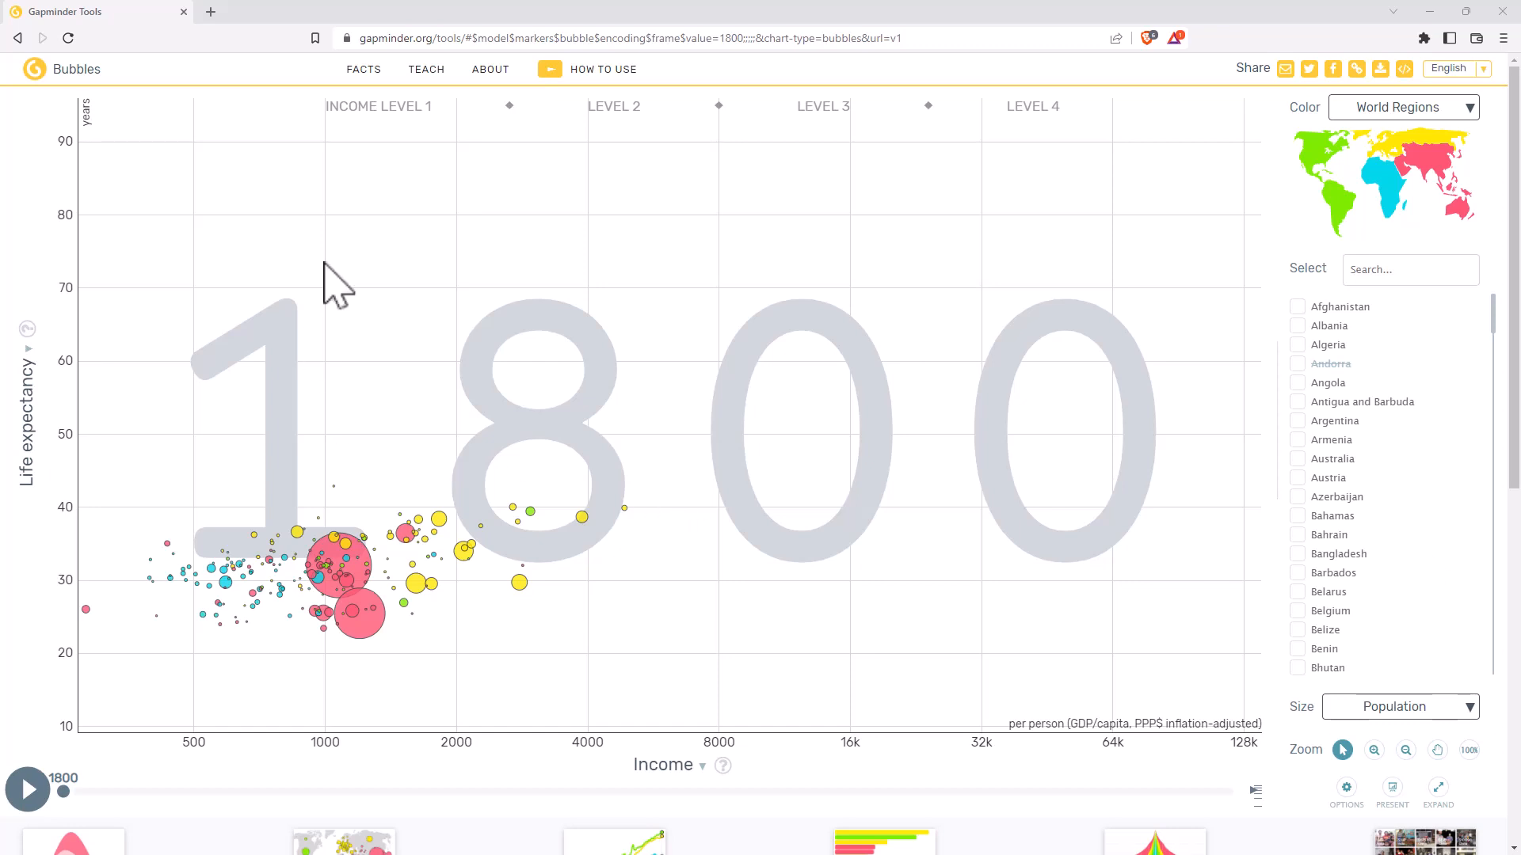
mouse_move(578, 228)
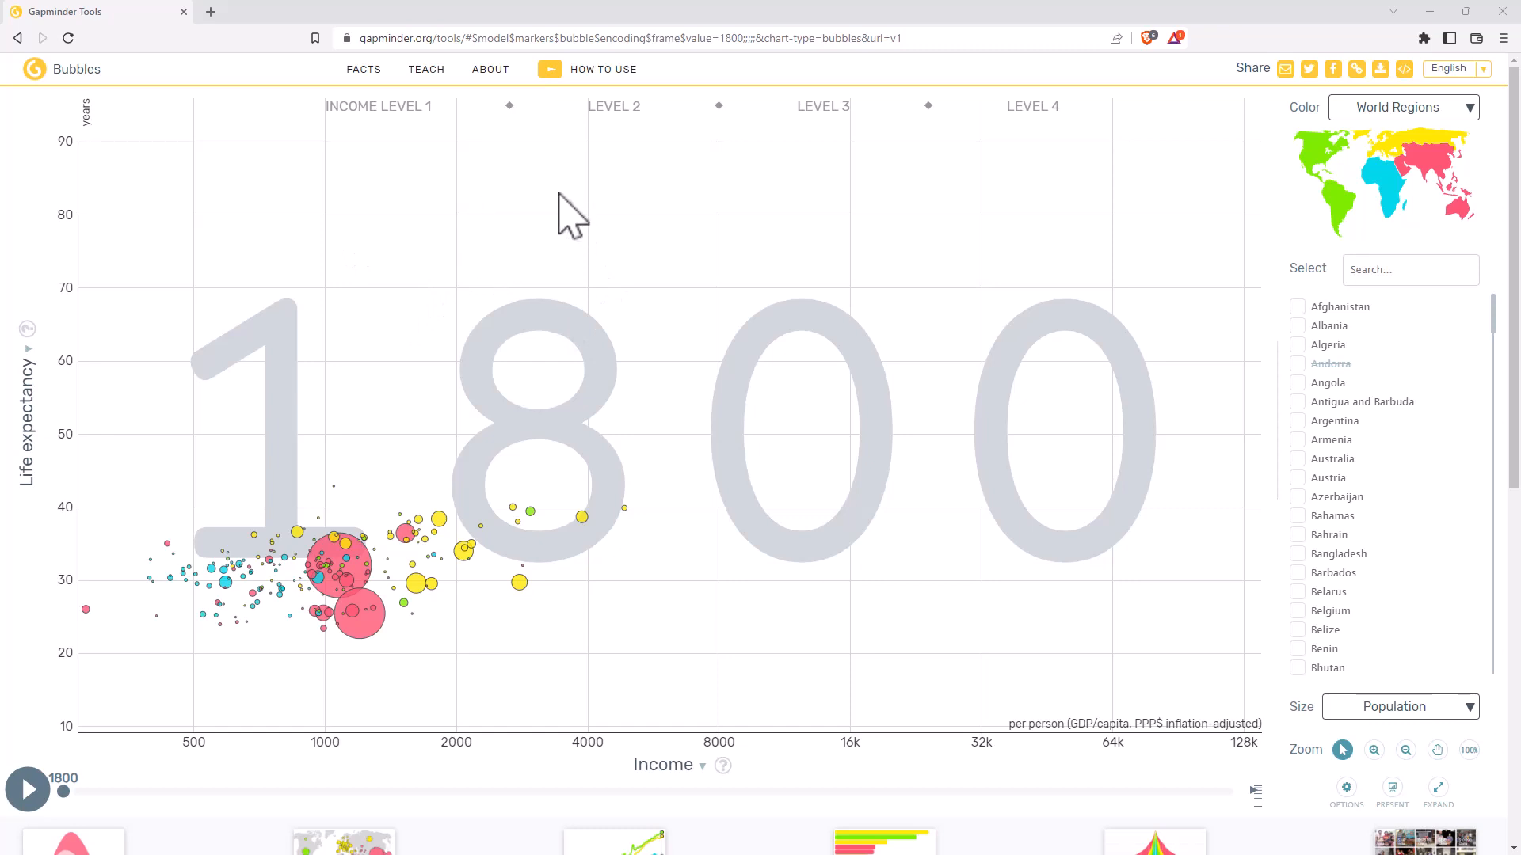
mouse_move(582, 262)
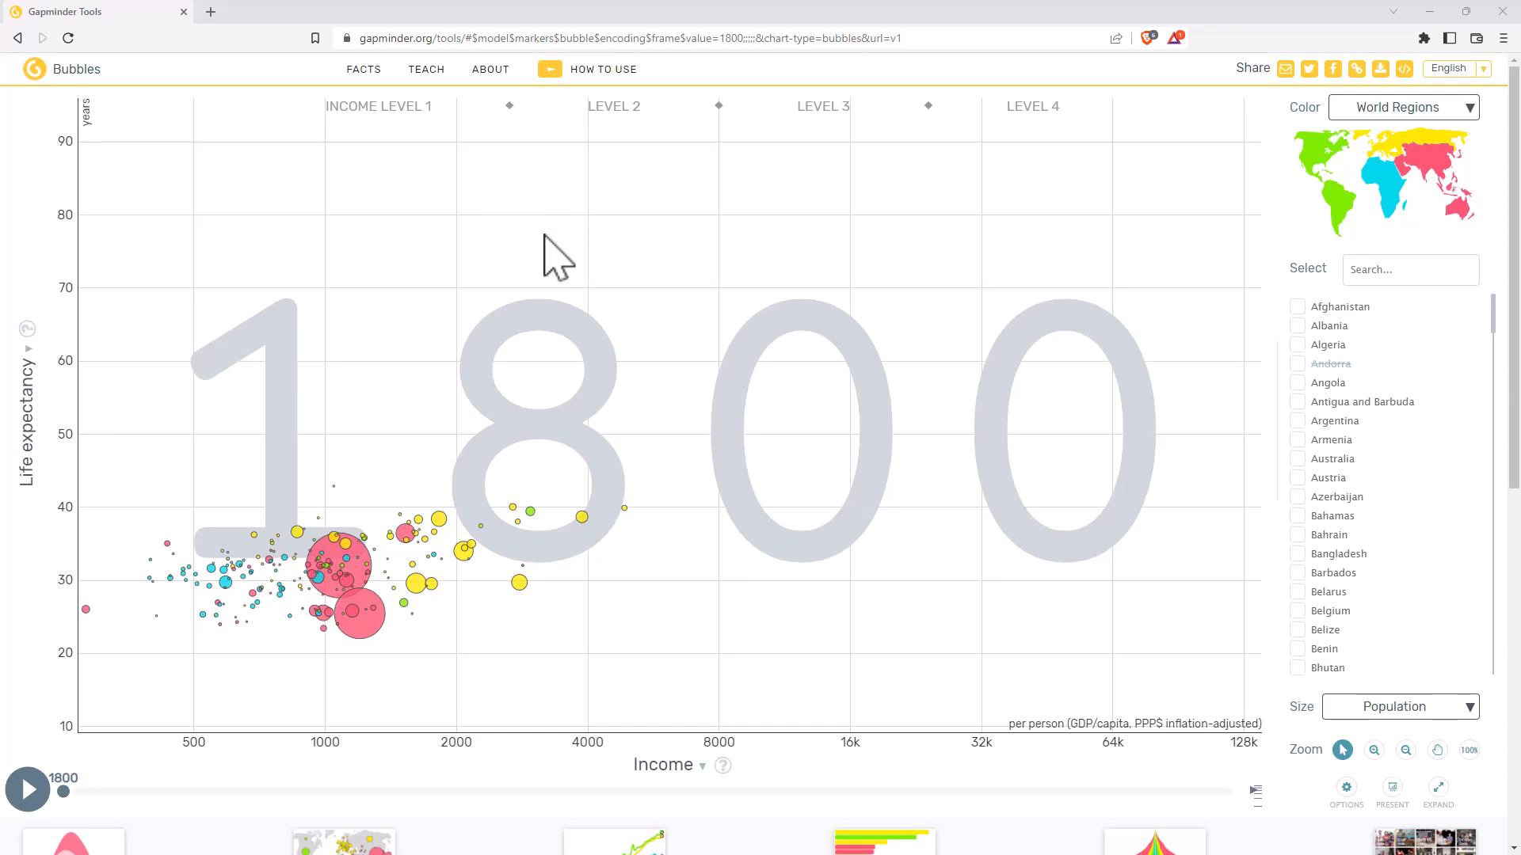
mouse_move(422, 232)
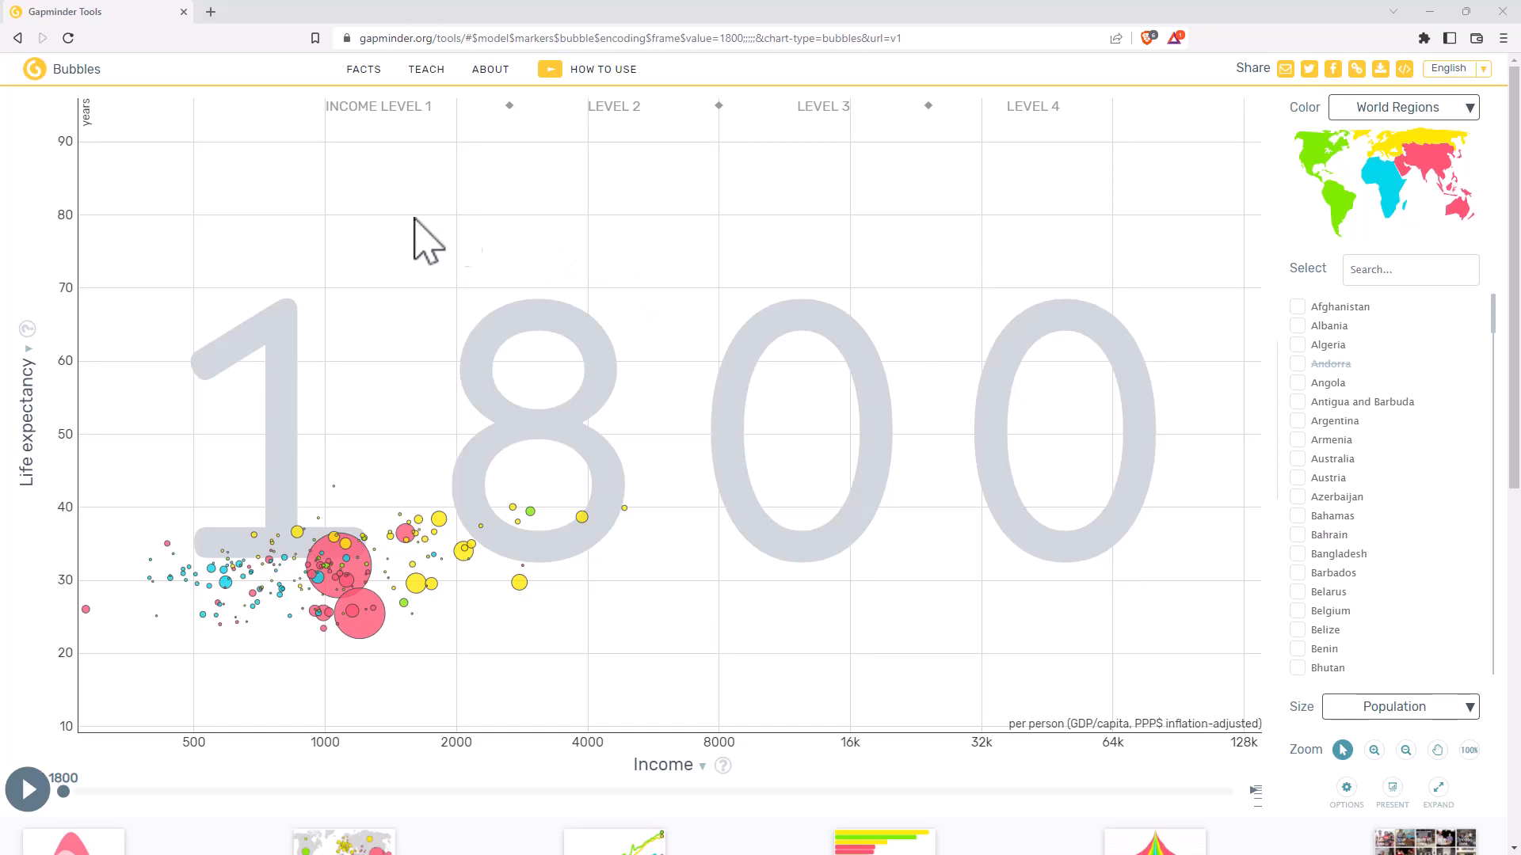
mouse_move(636, 406)
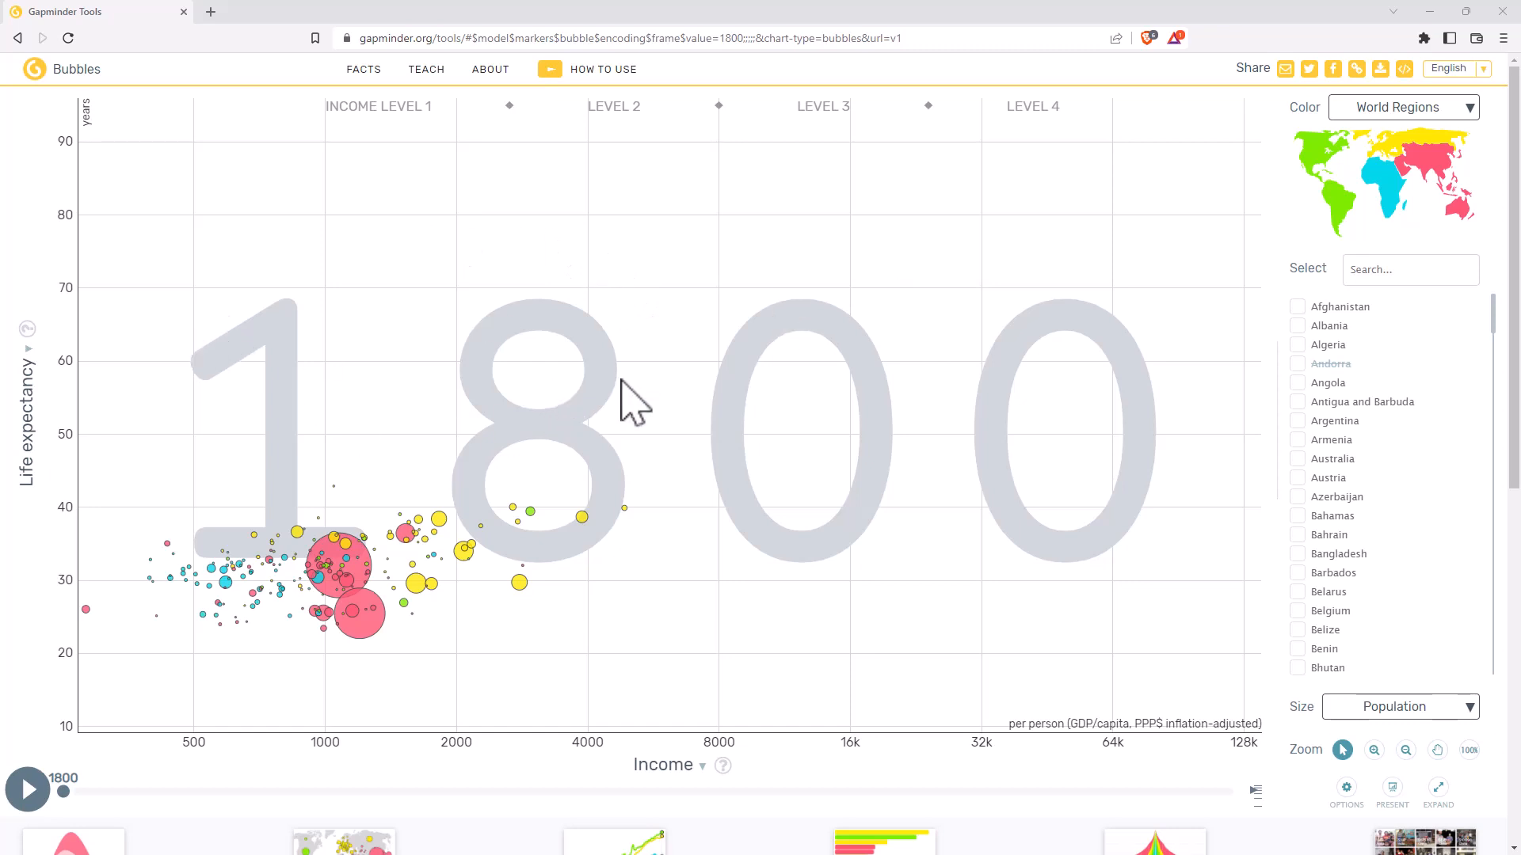
mouse_move(610, 500)
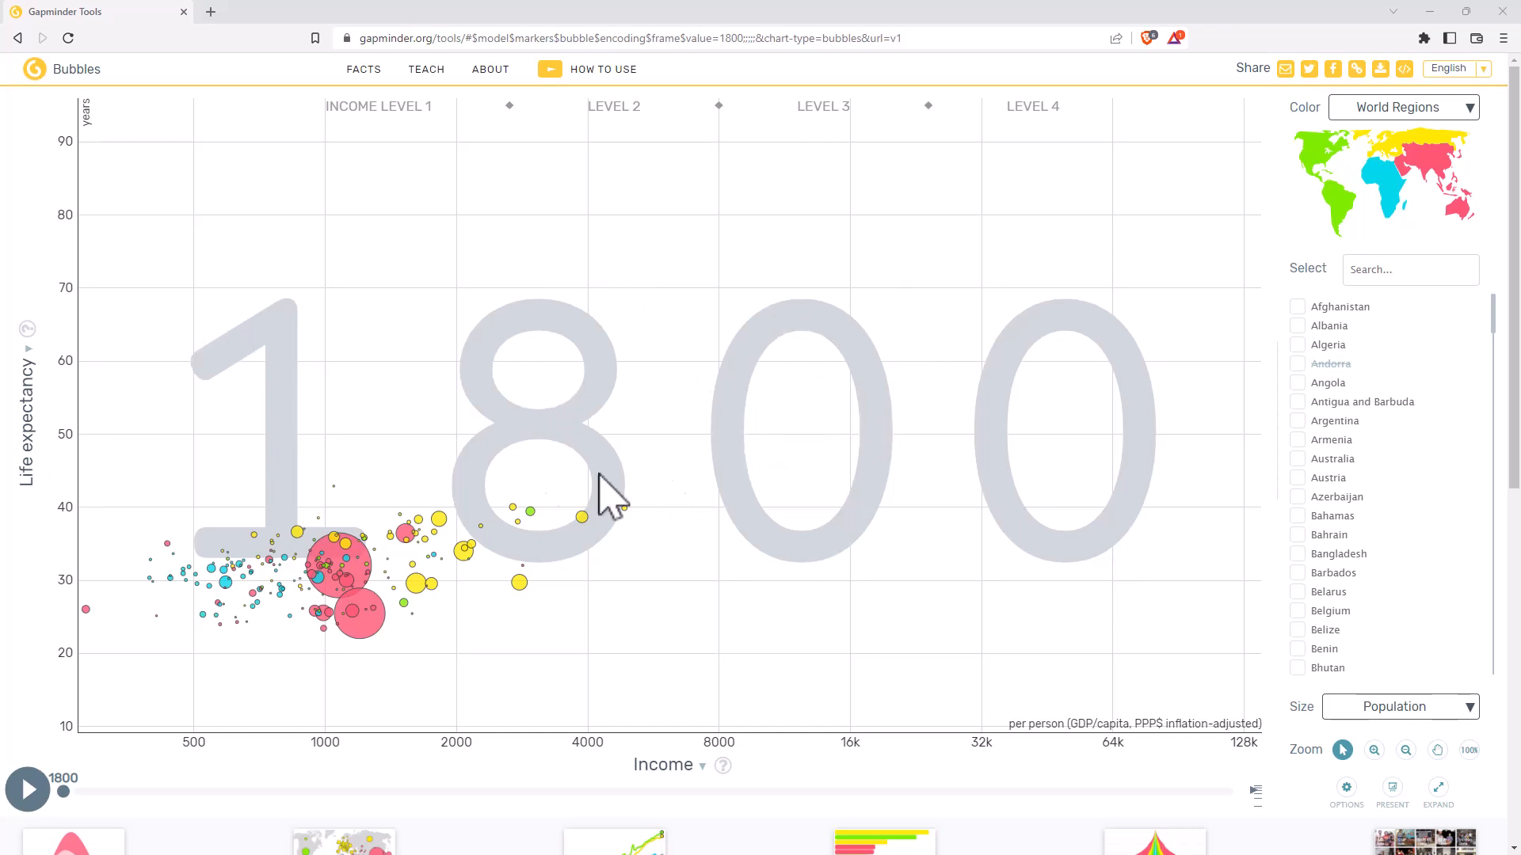
mouse_move(24, 441)
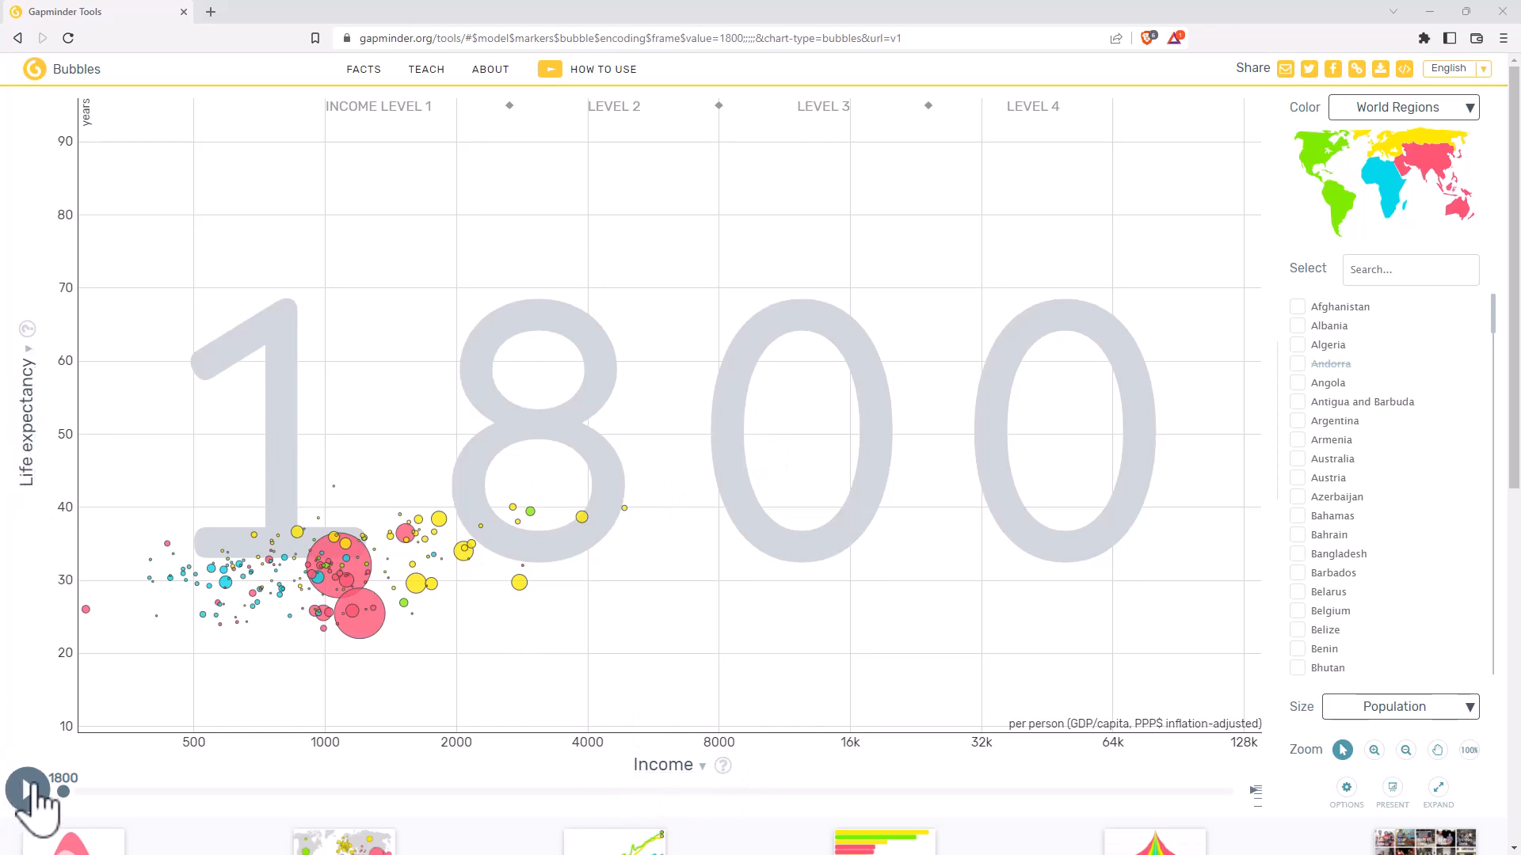
Step: Play the Gapminder bubble chart, pause at 1857, jump to 1968, and resume to 2022
left_click(27, 788)
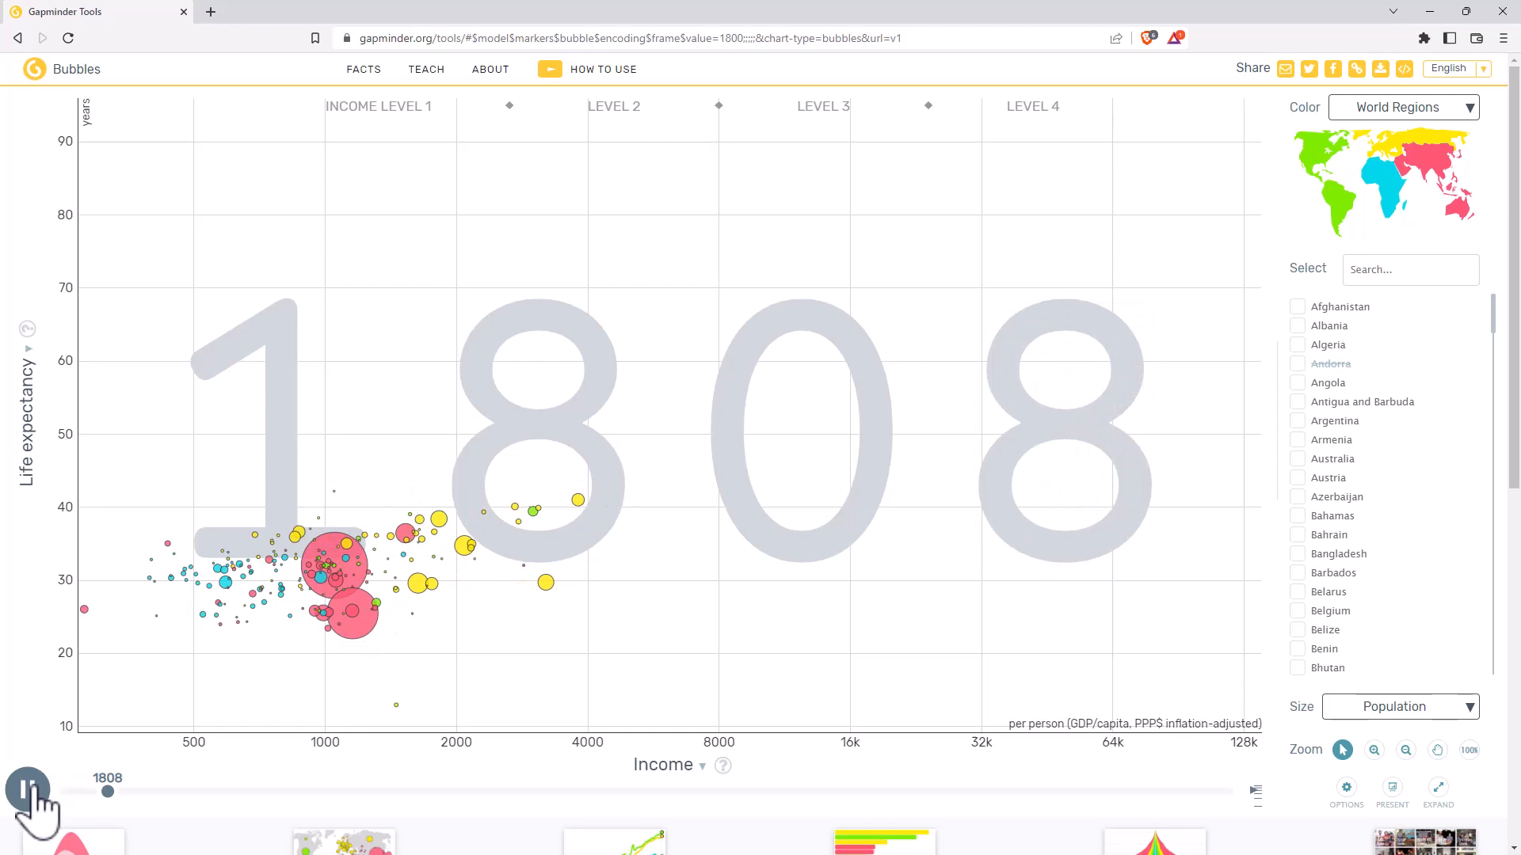
left_click(27, 789)
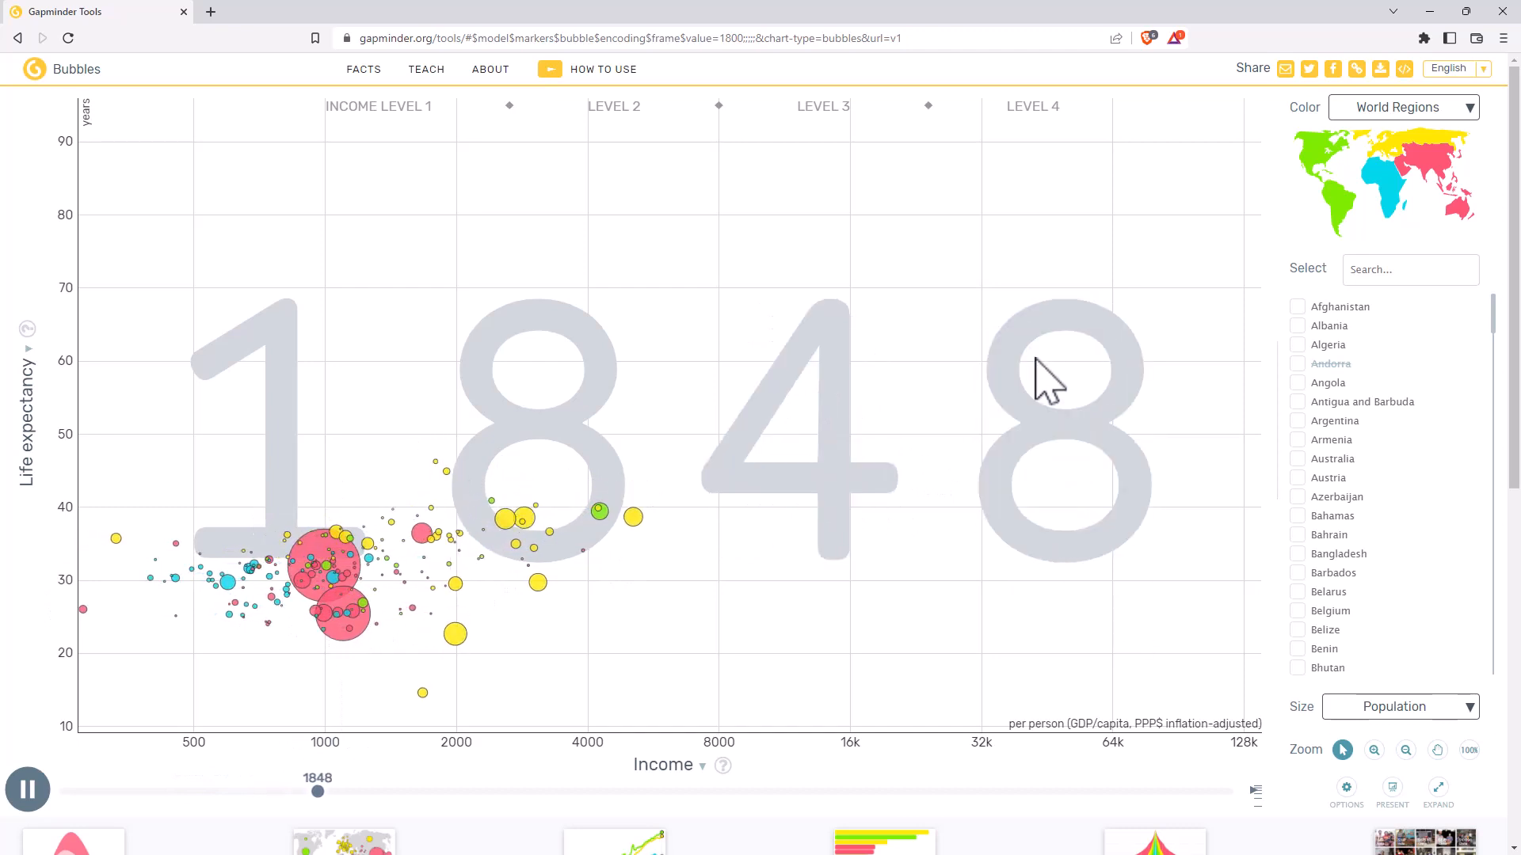
left_click(27, 789)
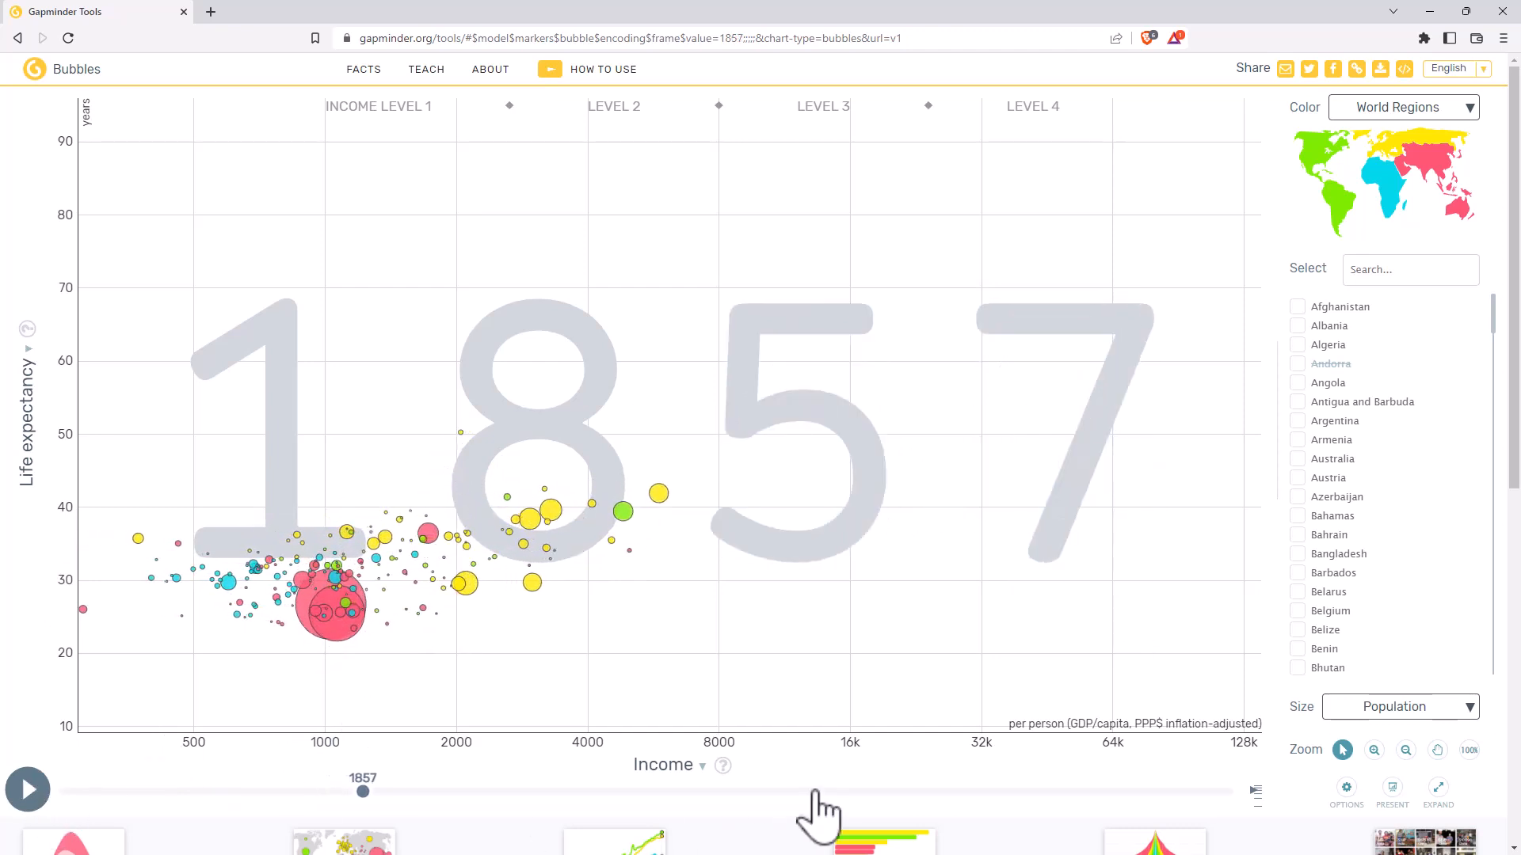
left_click(27, 790)
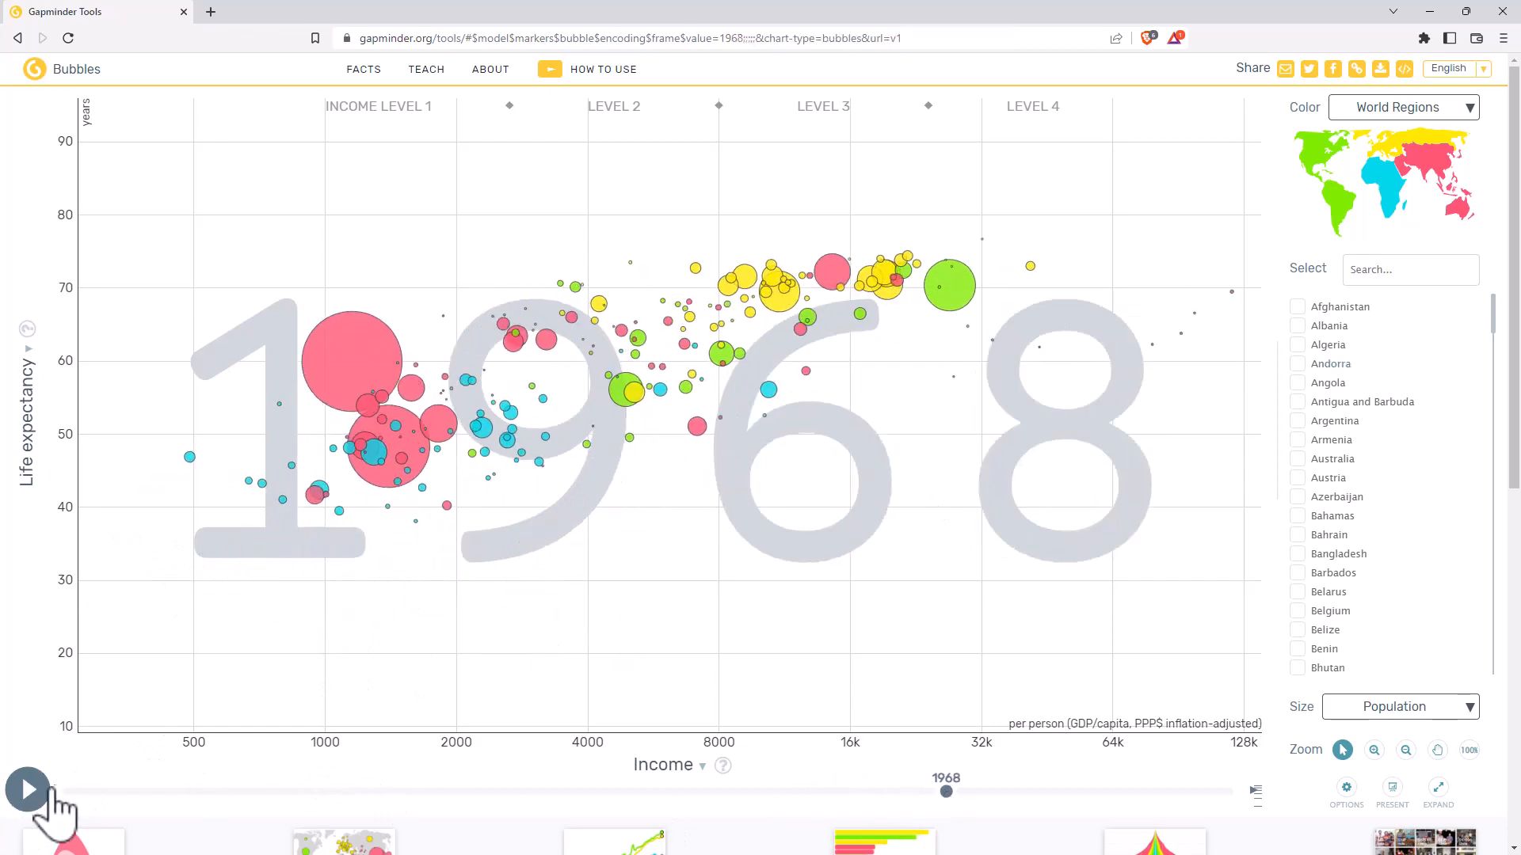
left_click(27, 789)
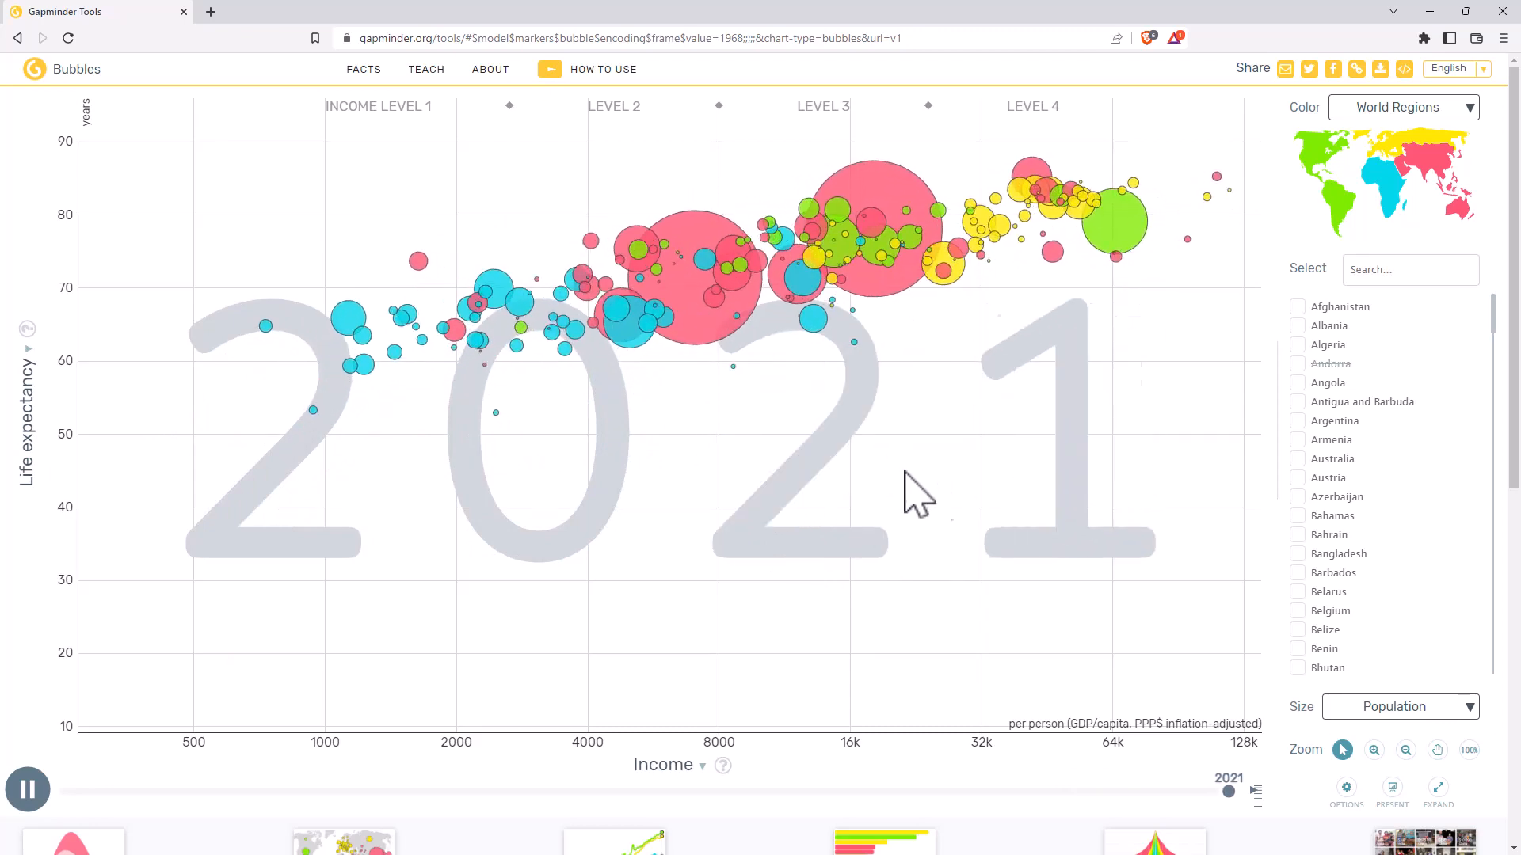
left_click(27, 790)
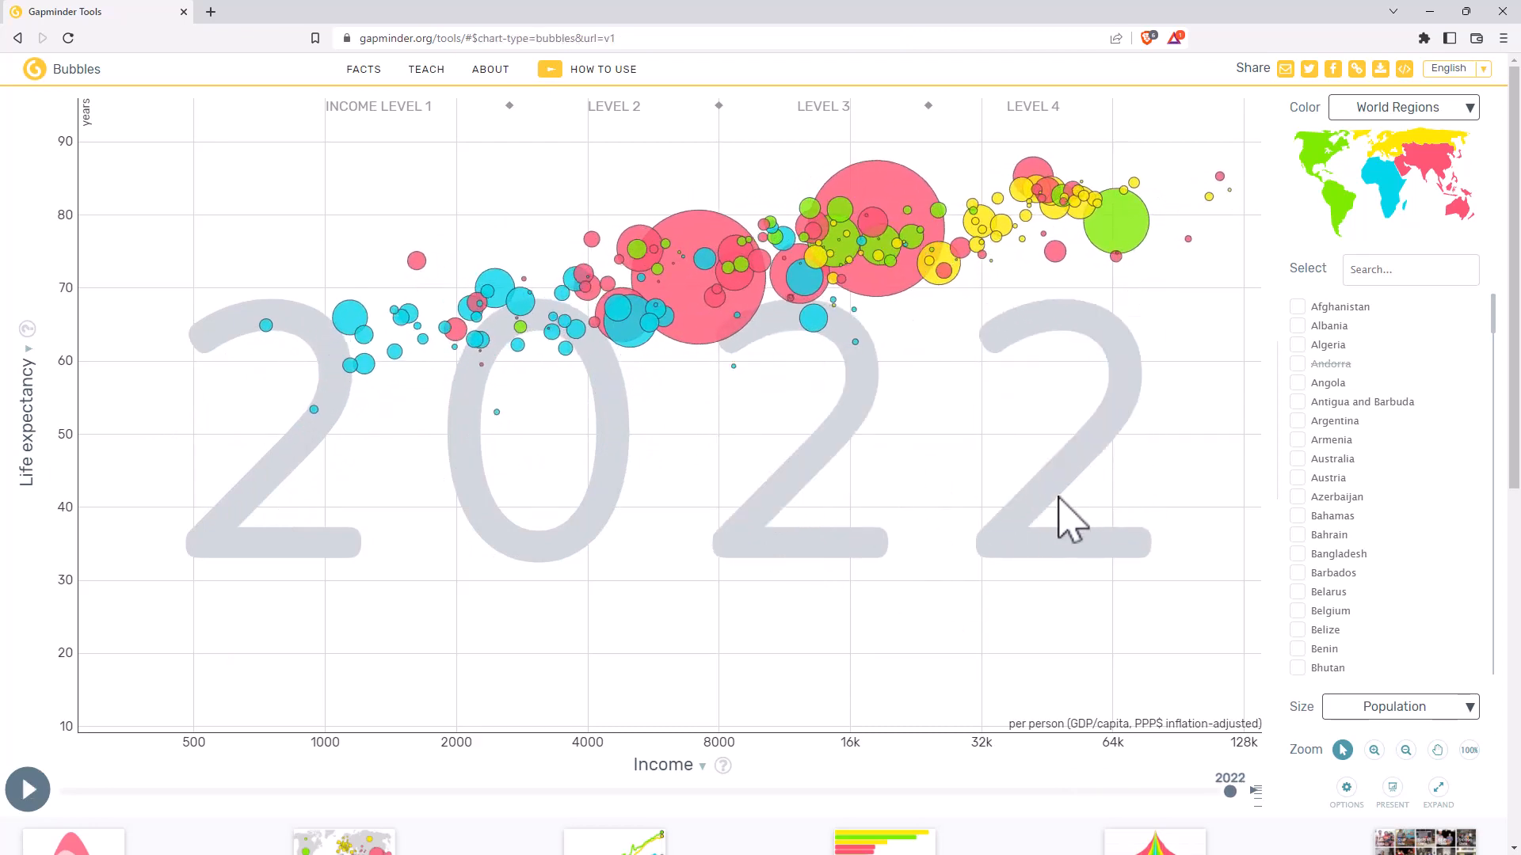
mouse_move(1019, 476)
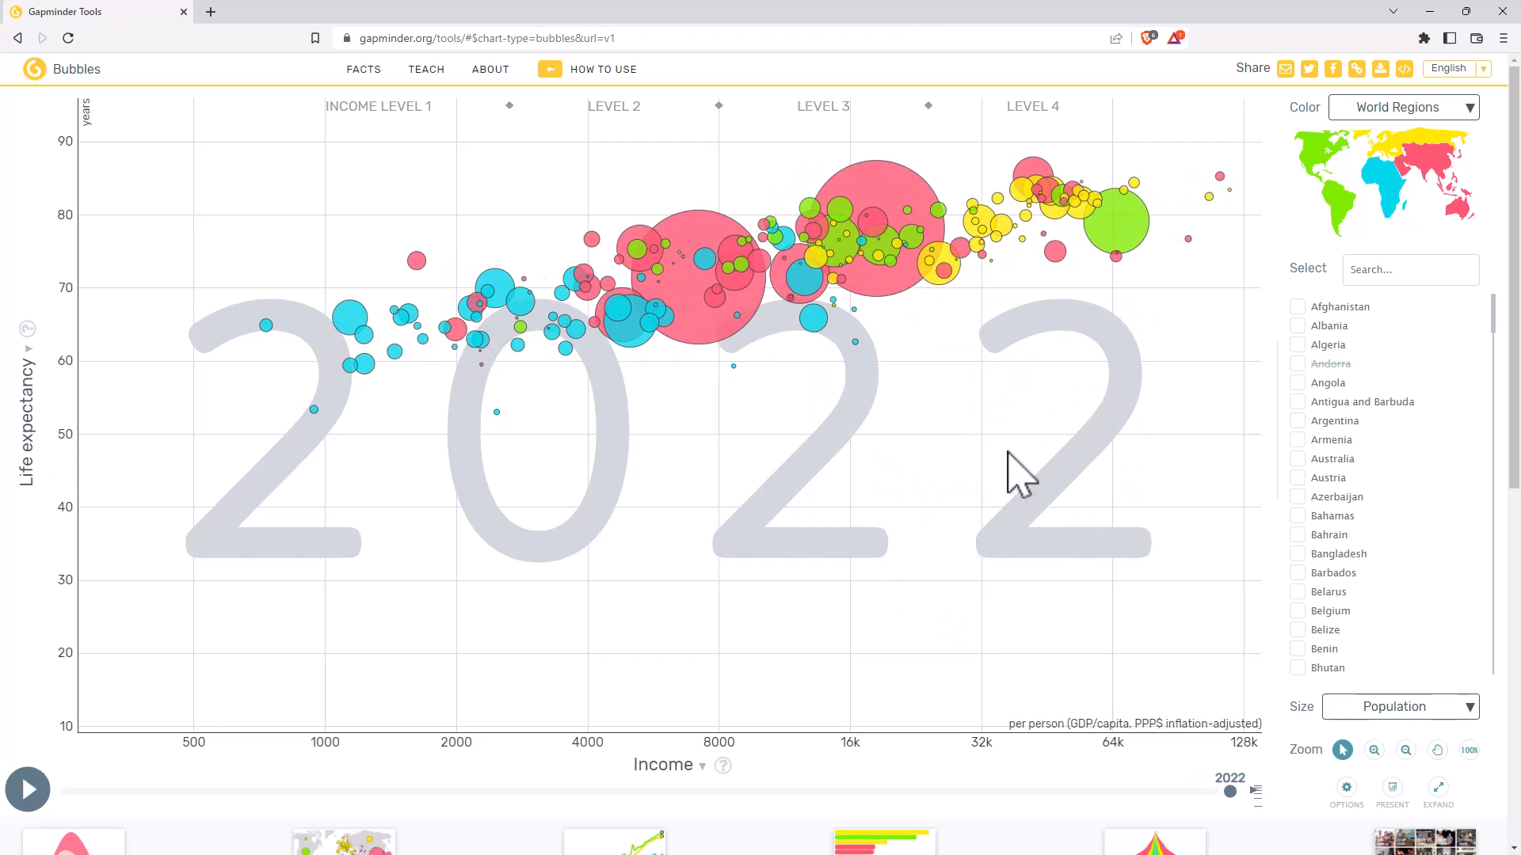
mouse_move(1081, 485)
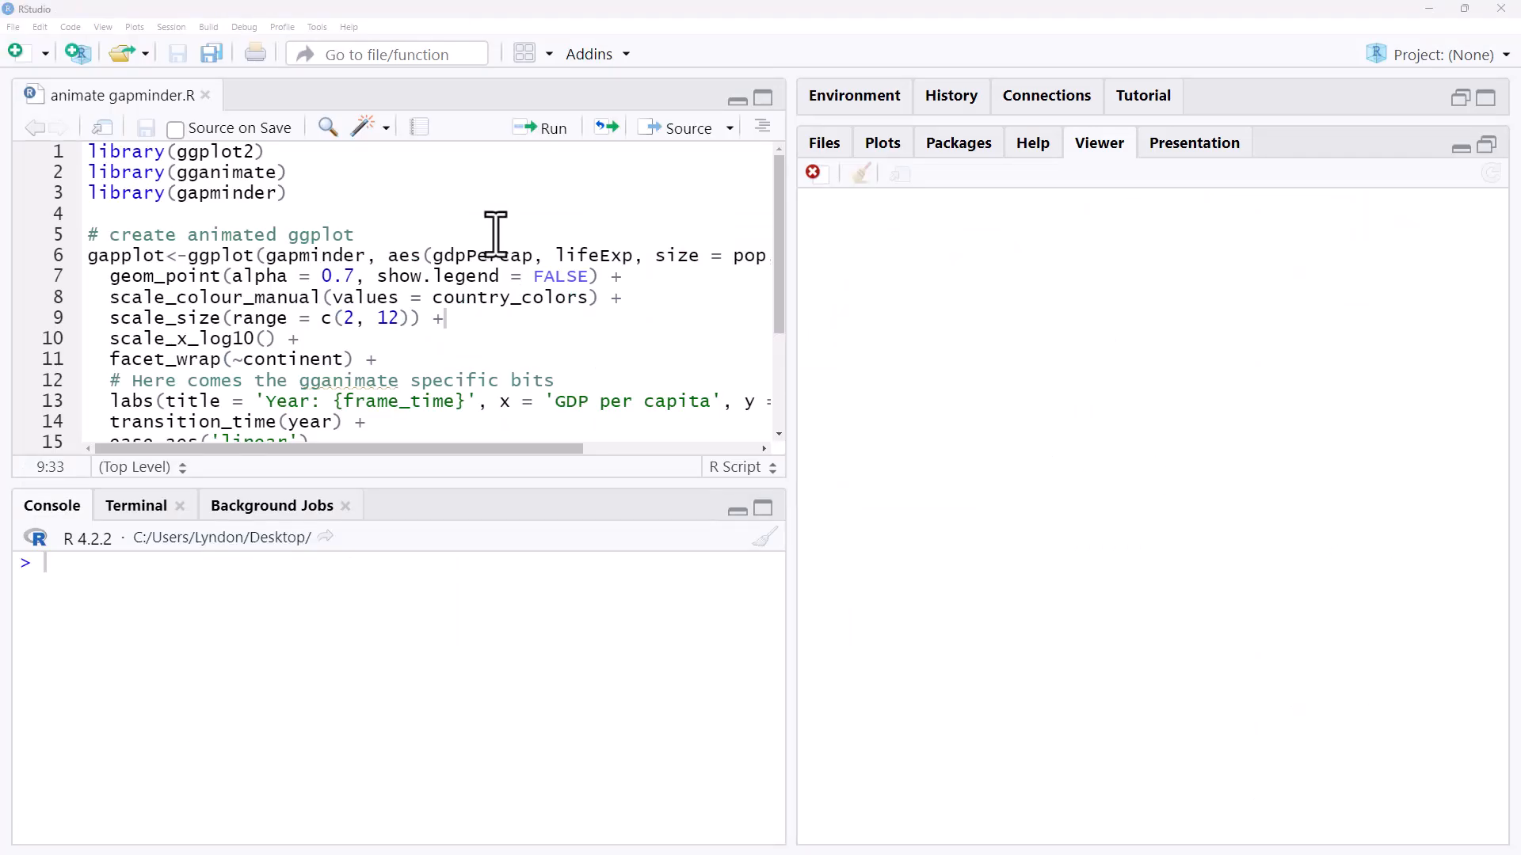
mouse_move(245, 180)
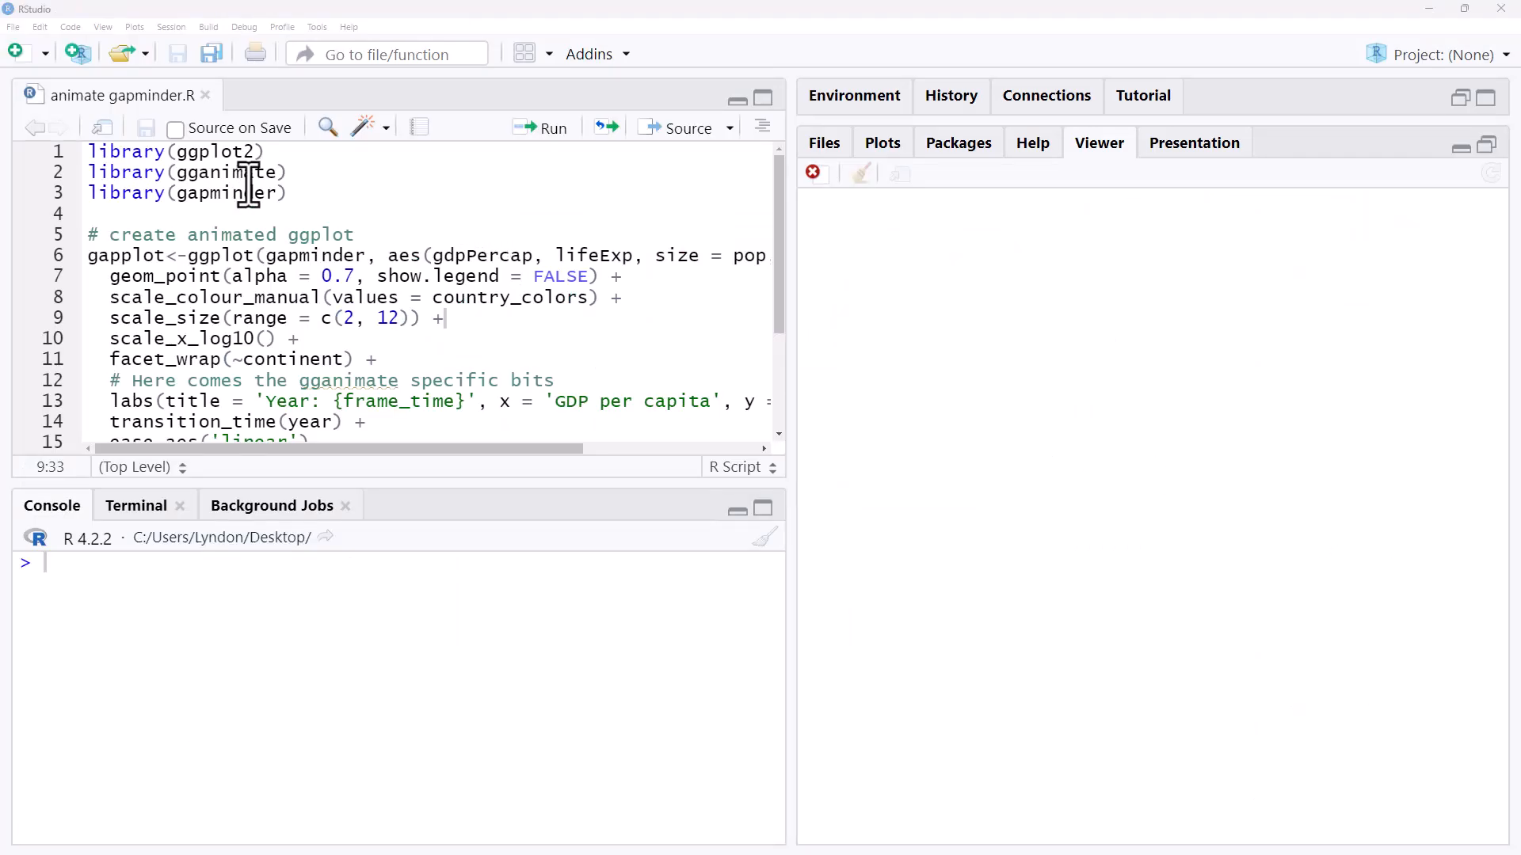
mouse_move(383, 199)
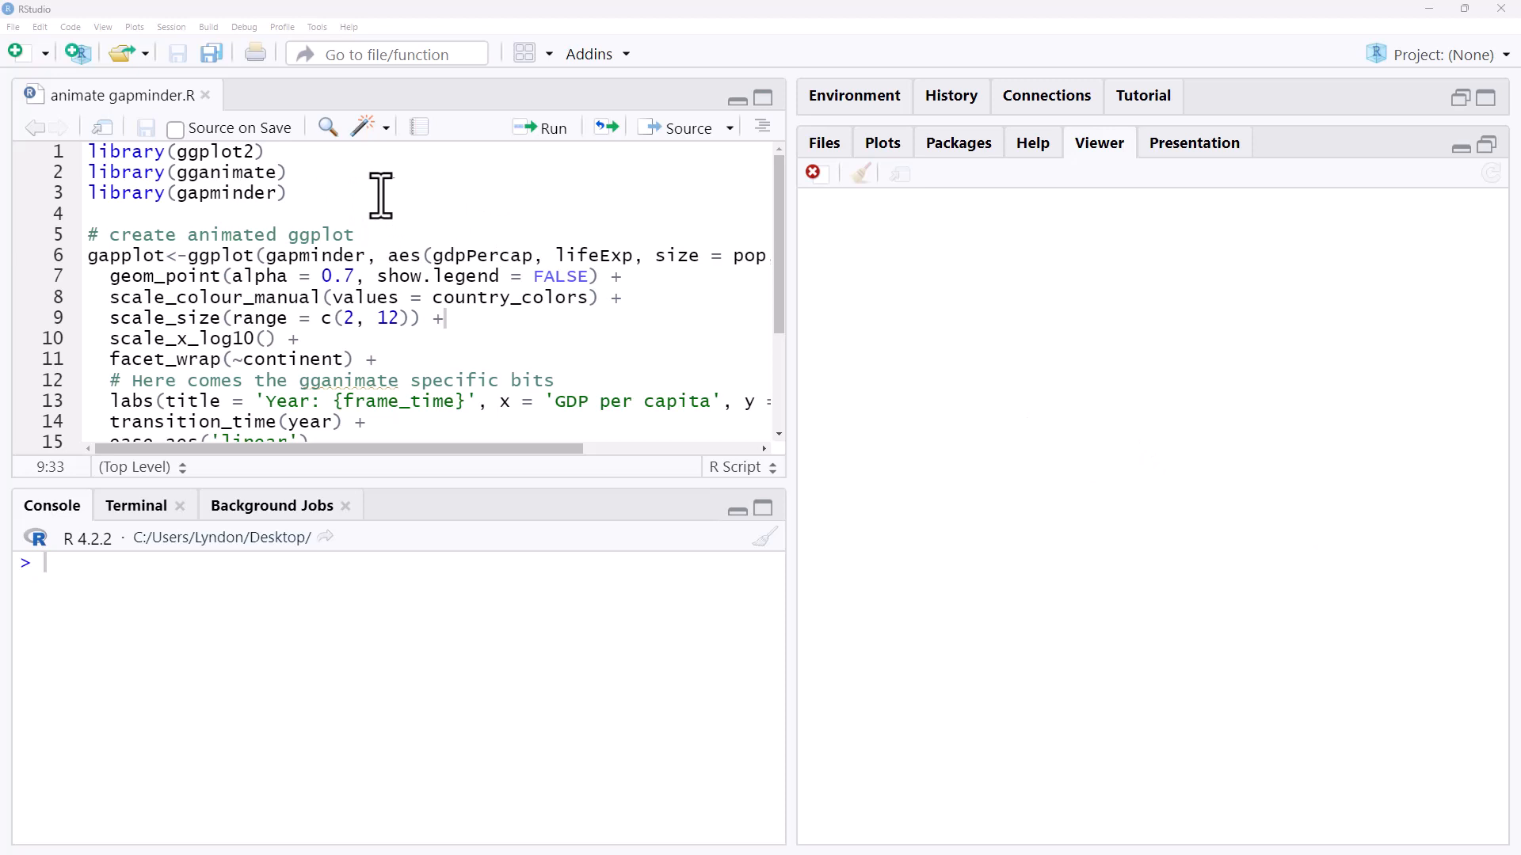
mouse_move(236, 153)
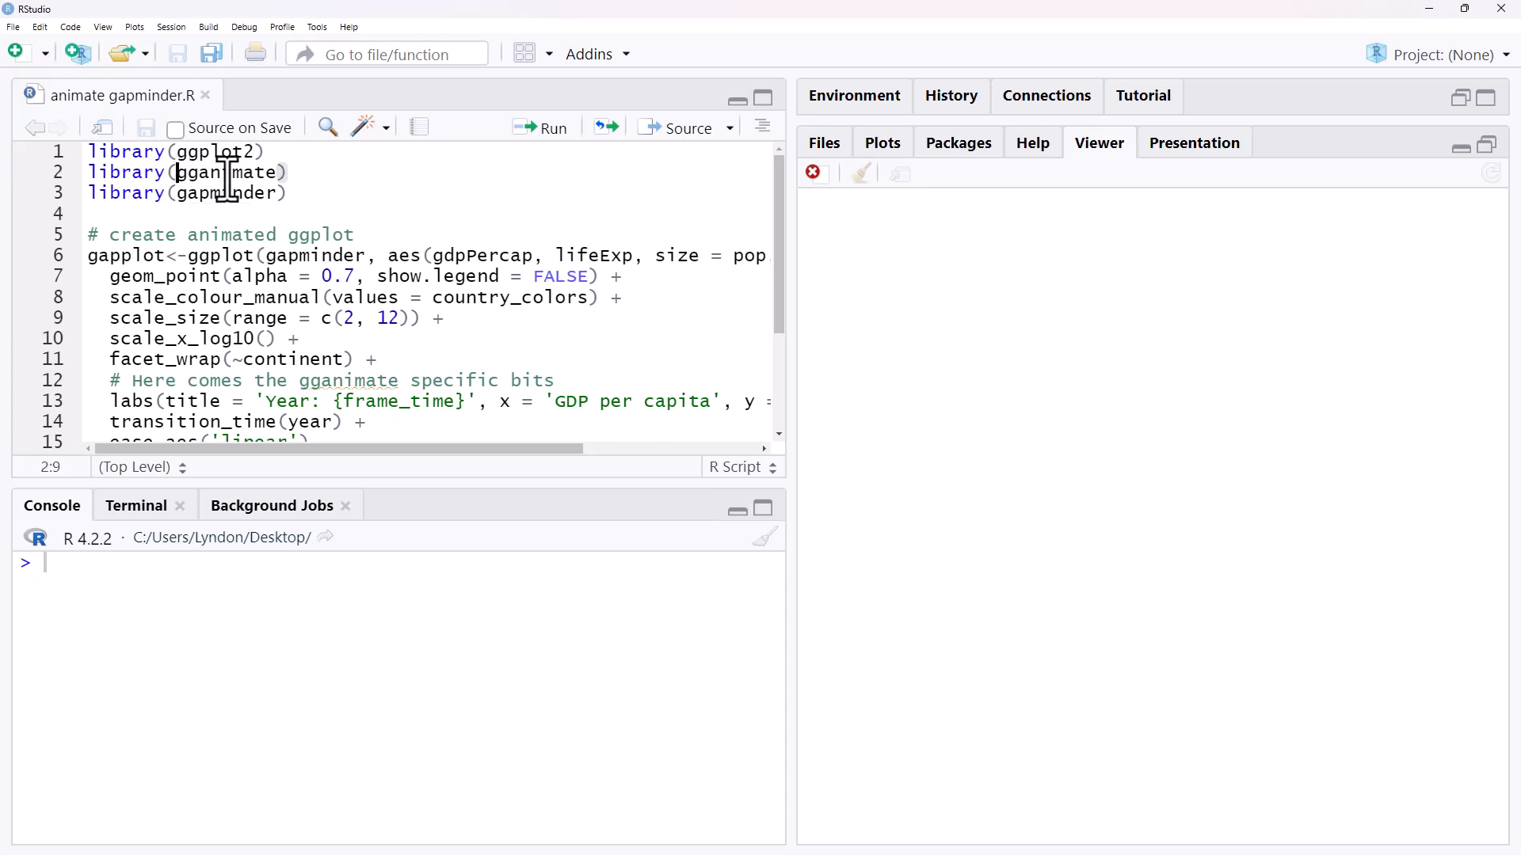
Step: Select the library(gapminder) line in the animate gapminder.R script
left_click(224, 193)
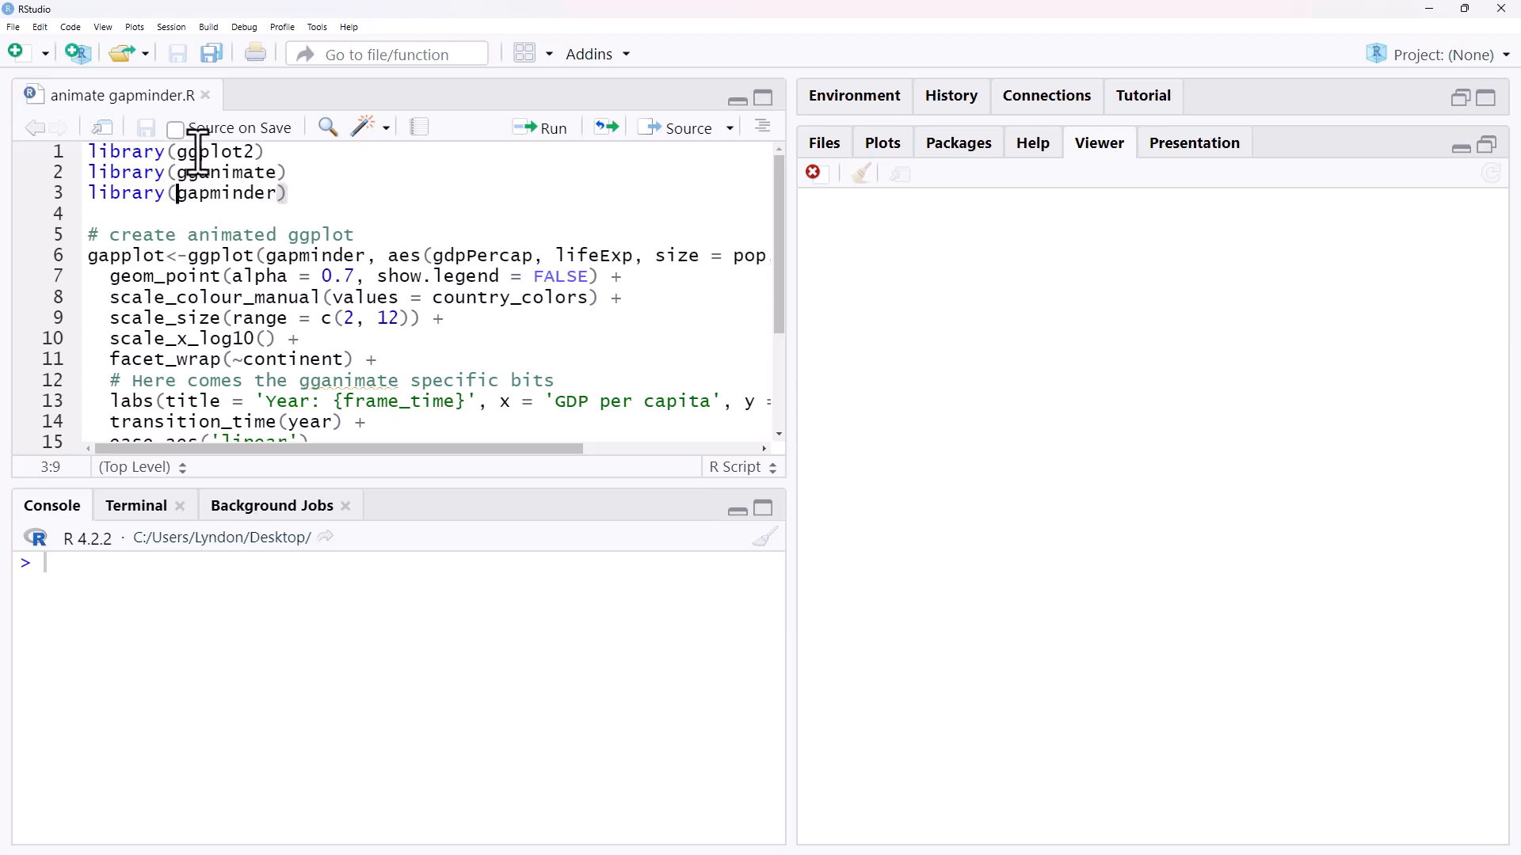
mouse_move(1008, 174)
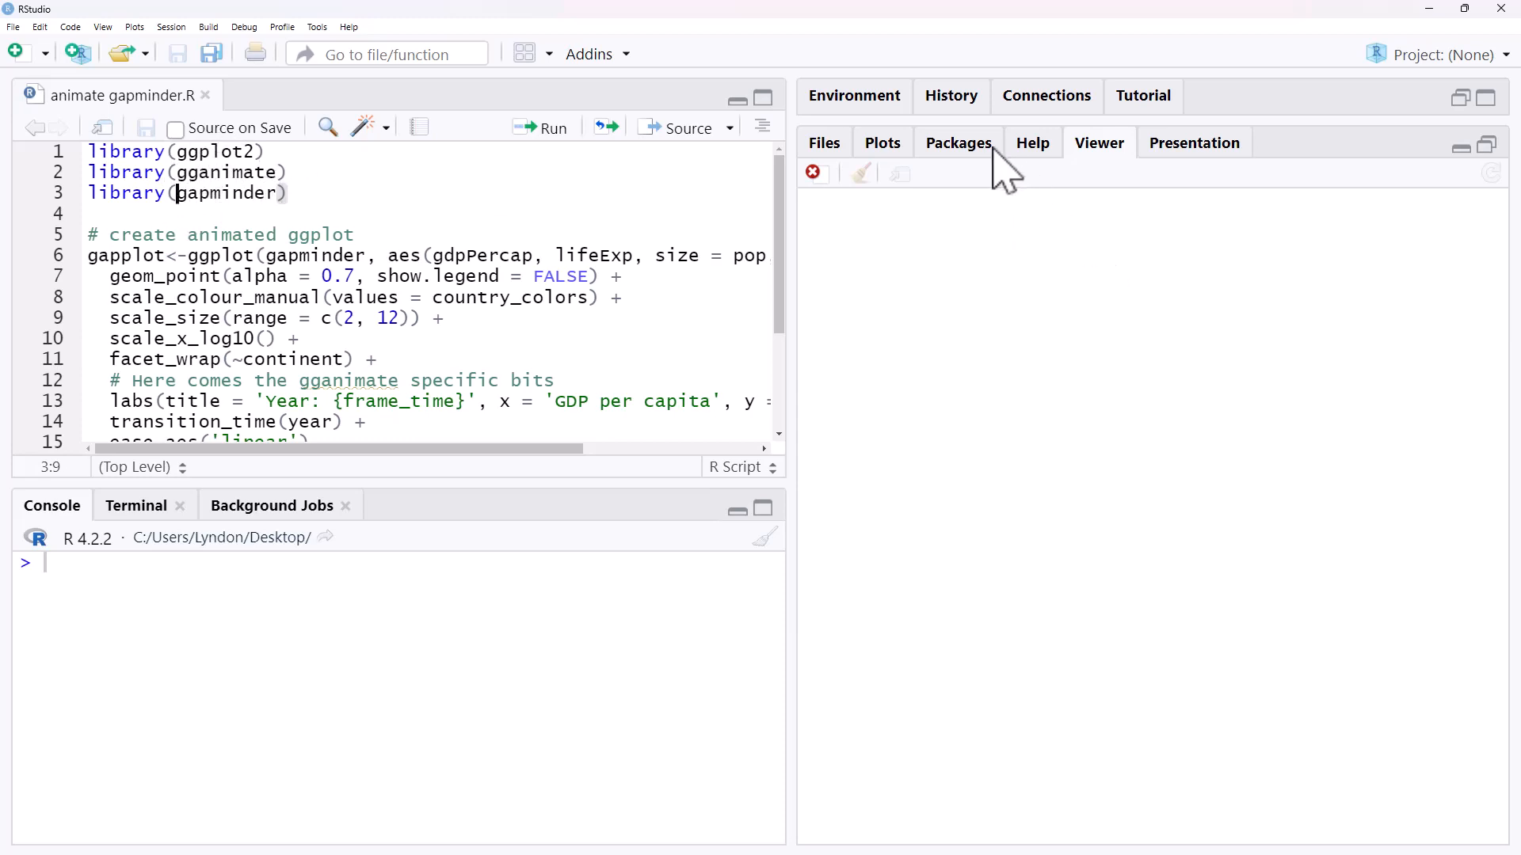
left_click(958, 143)
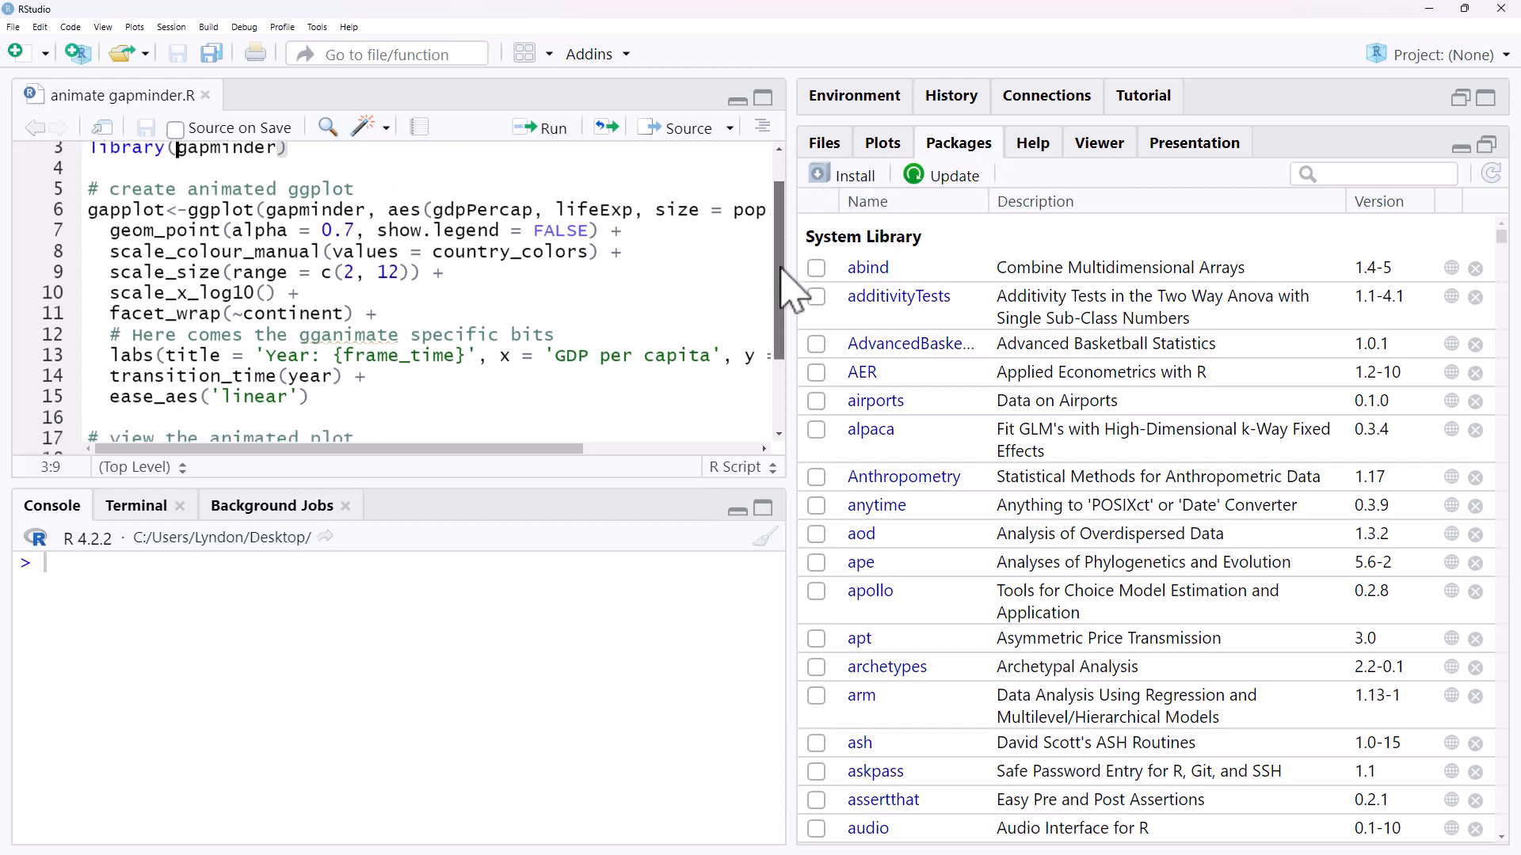
scroll("down", 3)
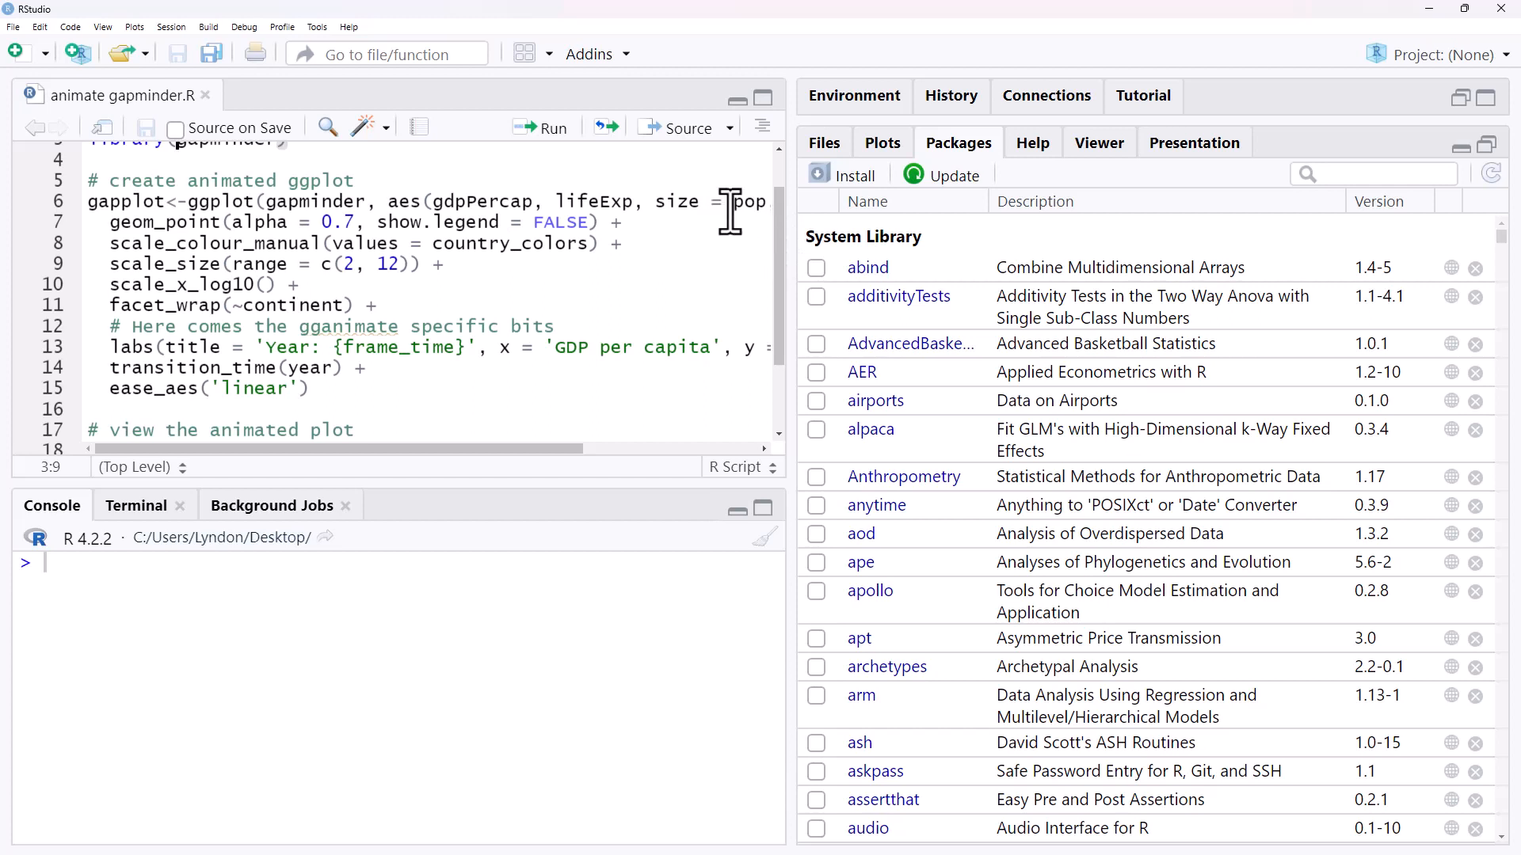
mouse_move(650, 179)
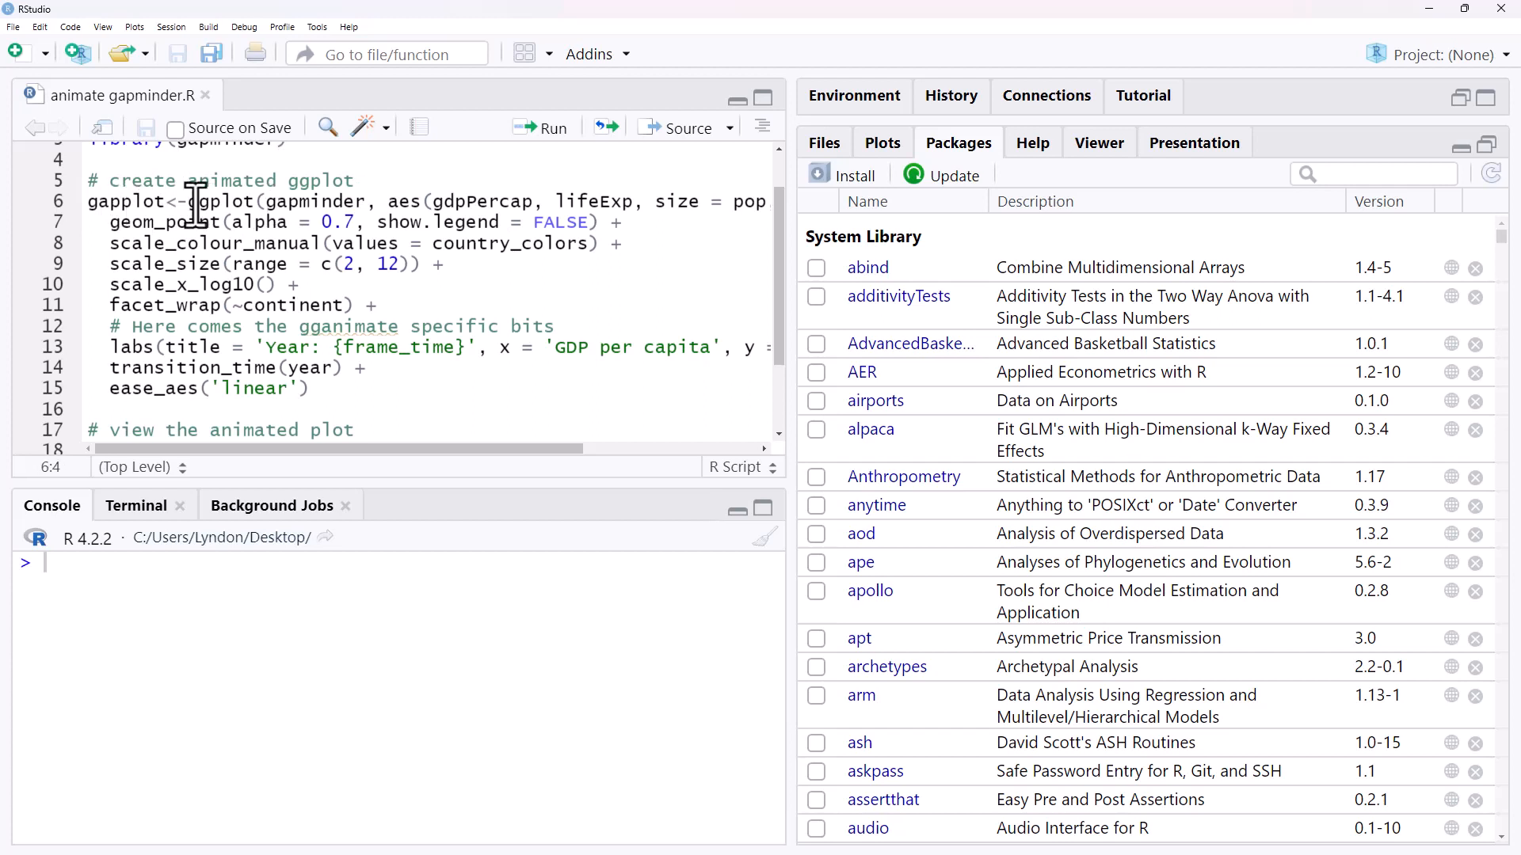
double_click(208, 200)
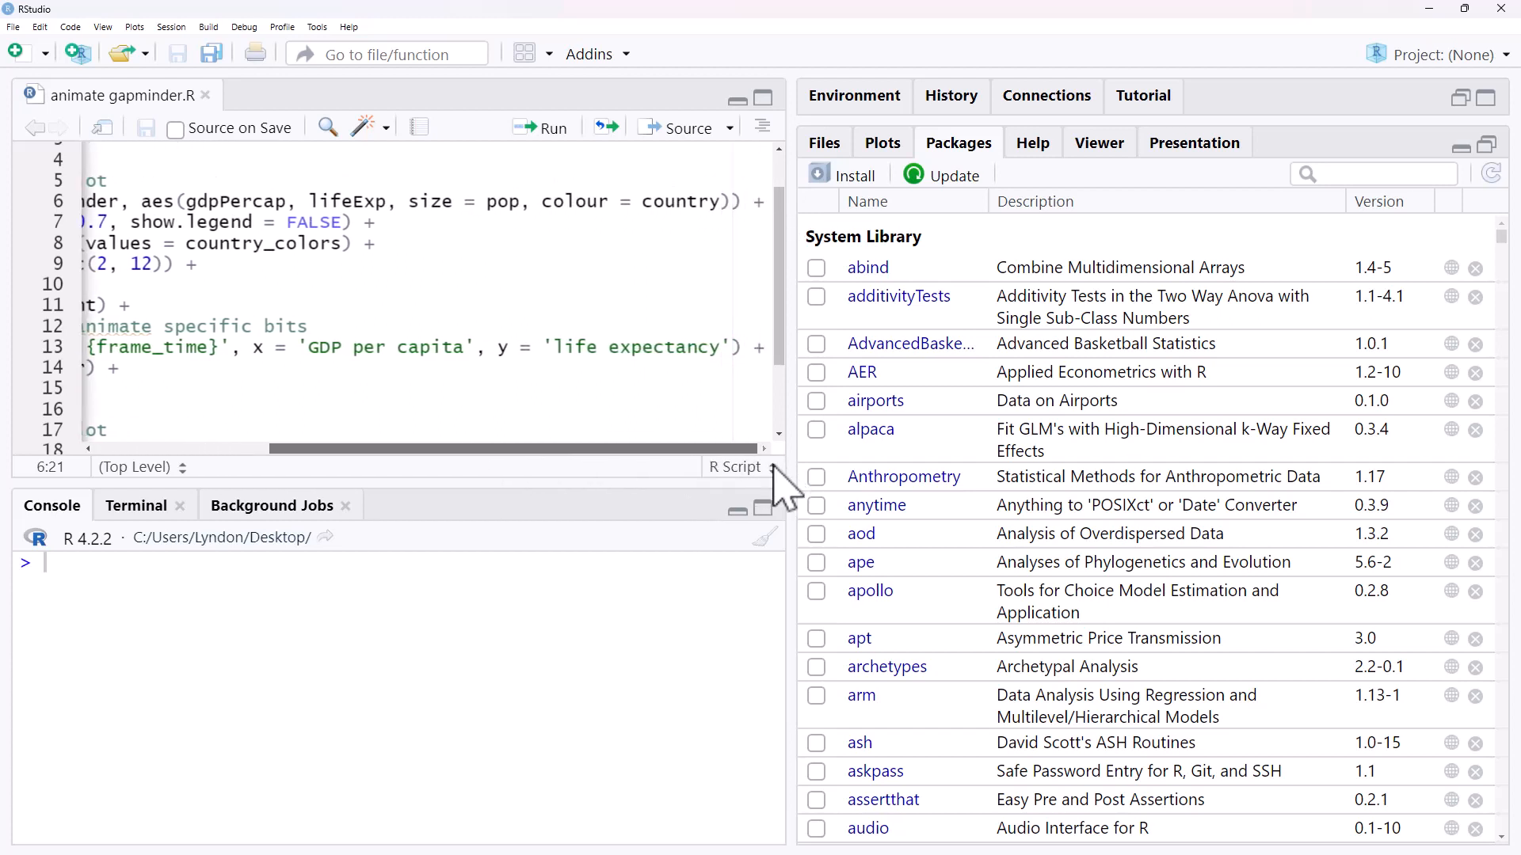
scroll("left", 3)
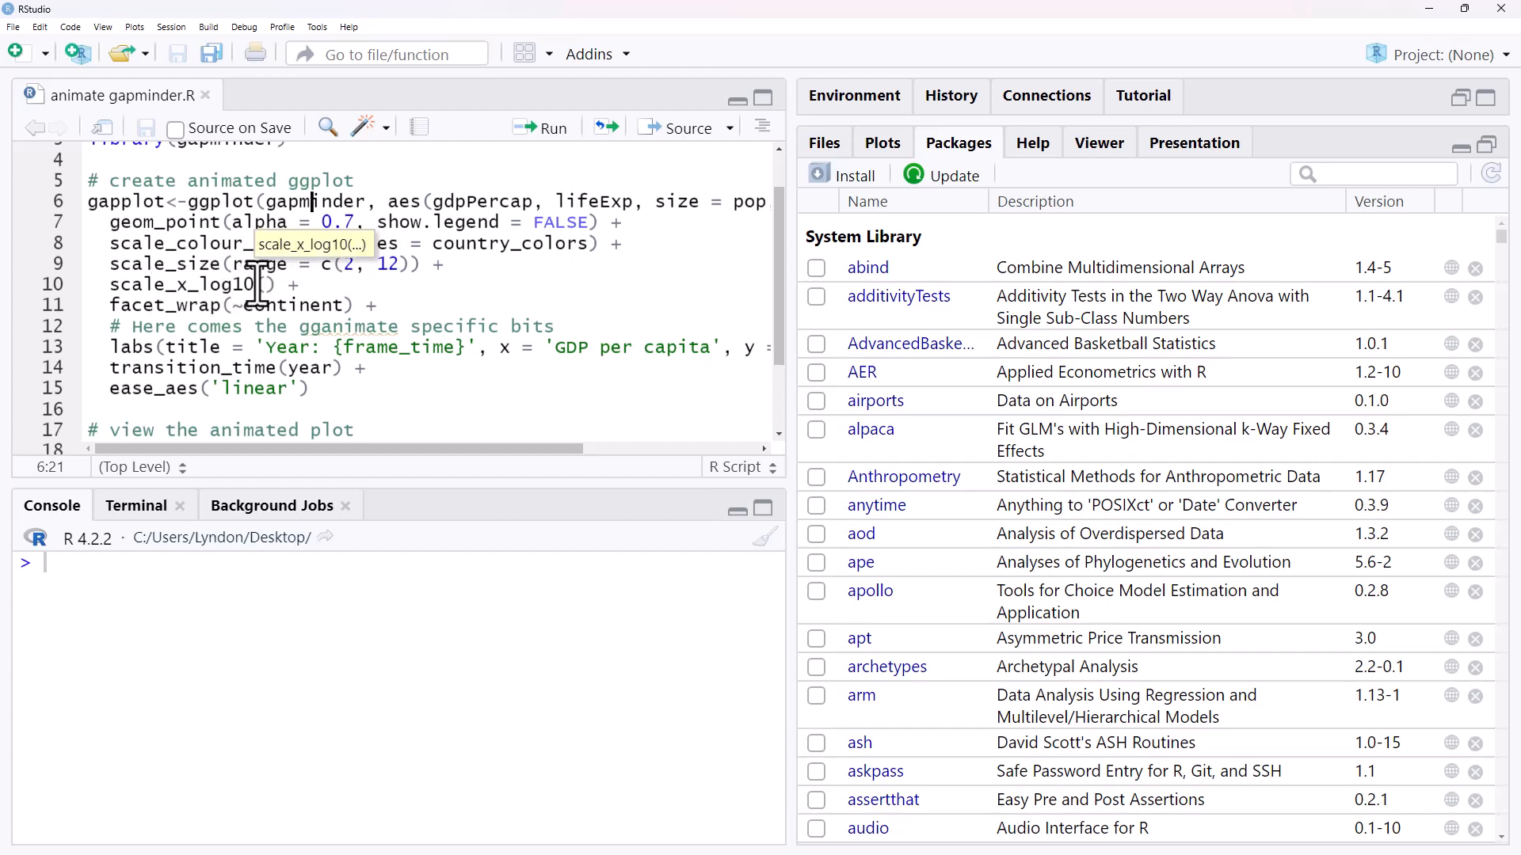
mouse_move(329, 303)
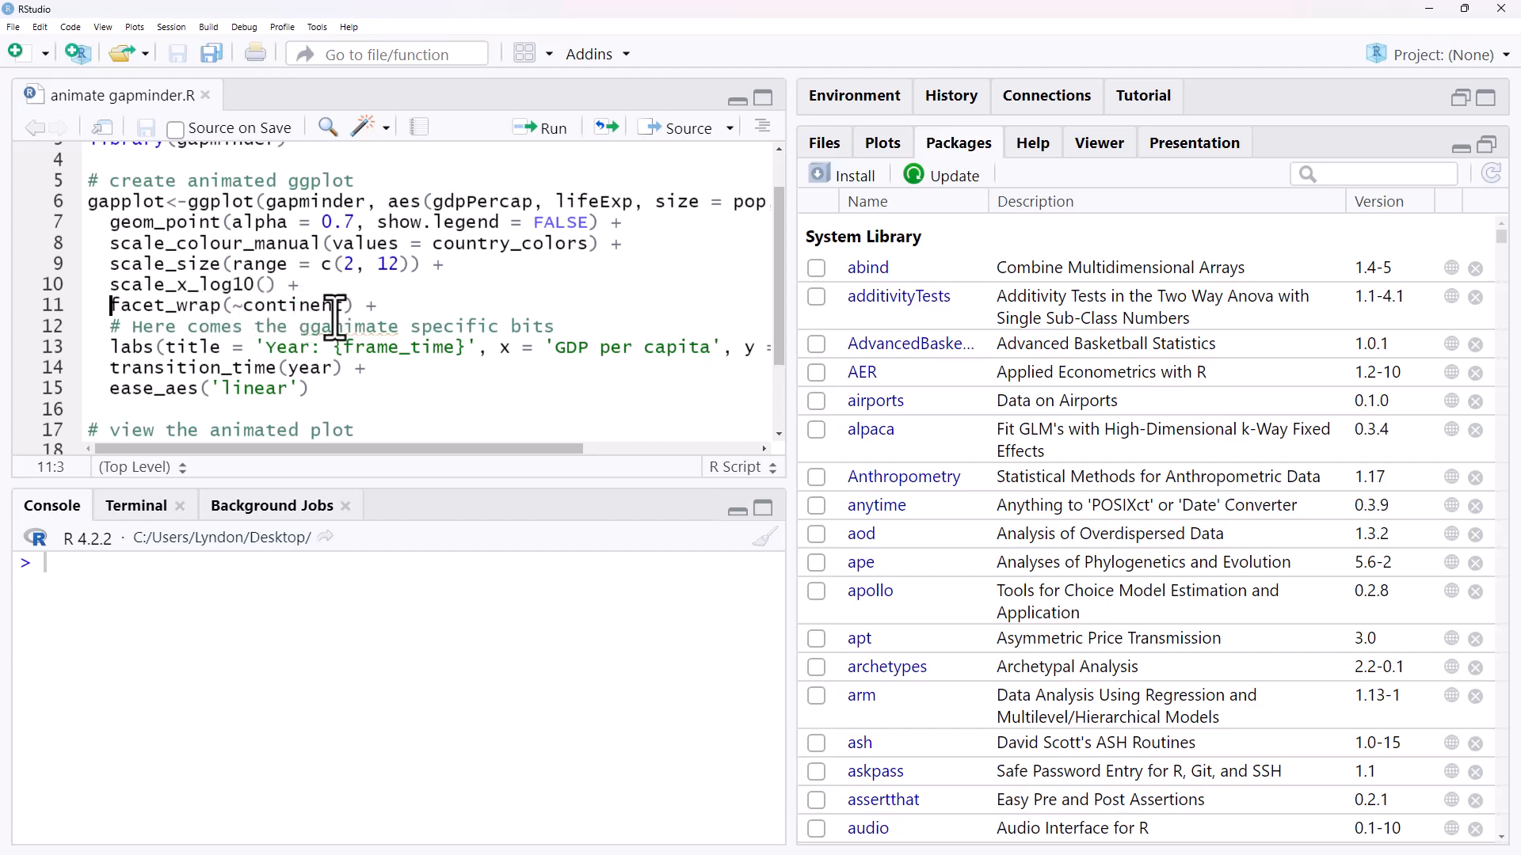
mouse_move(328, 304)
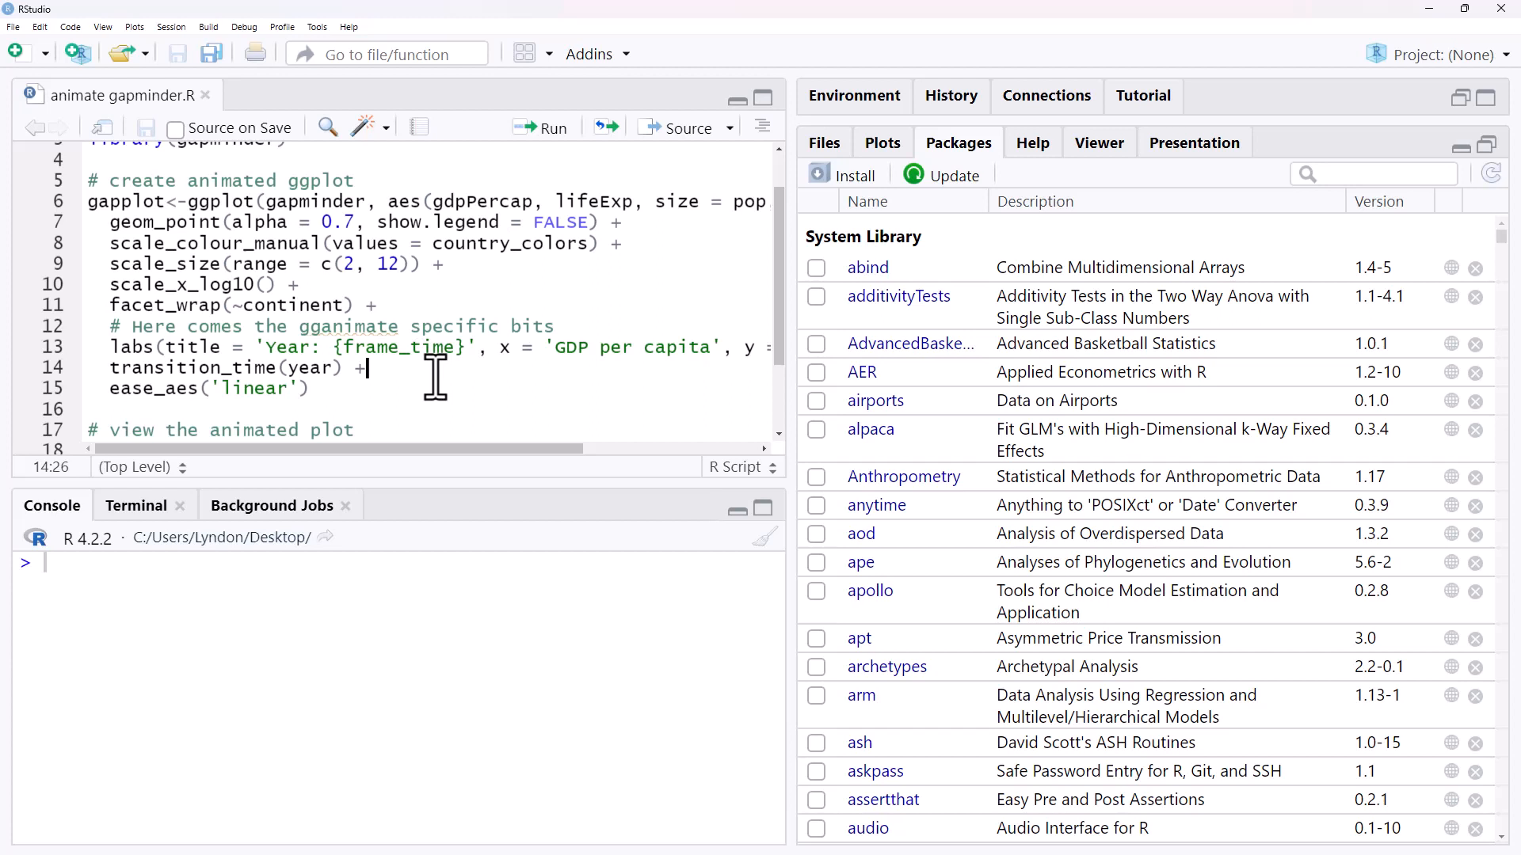
mouse_move(457, 389)
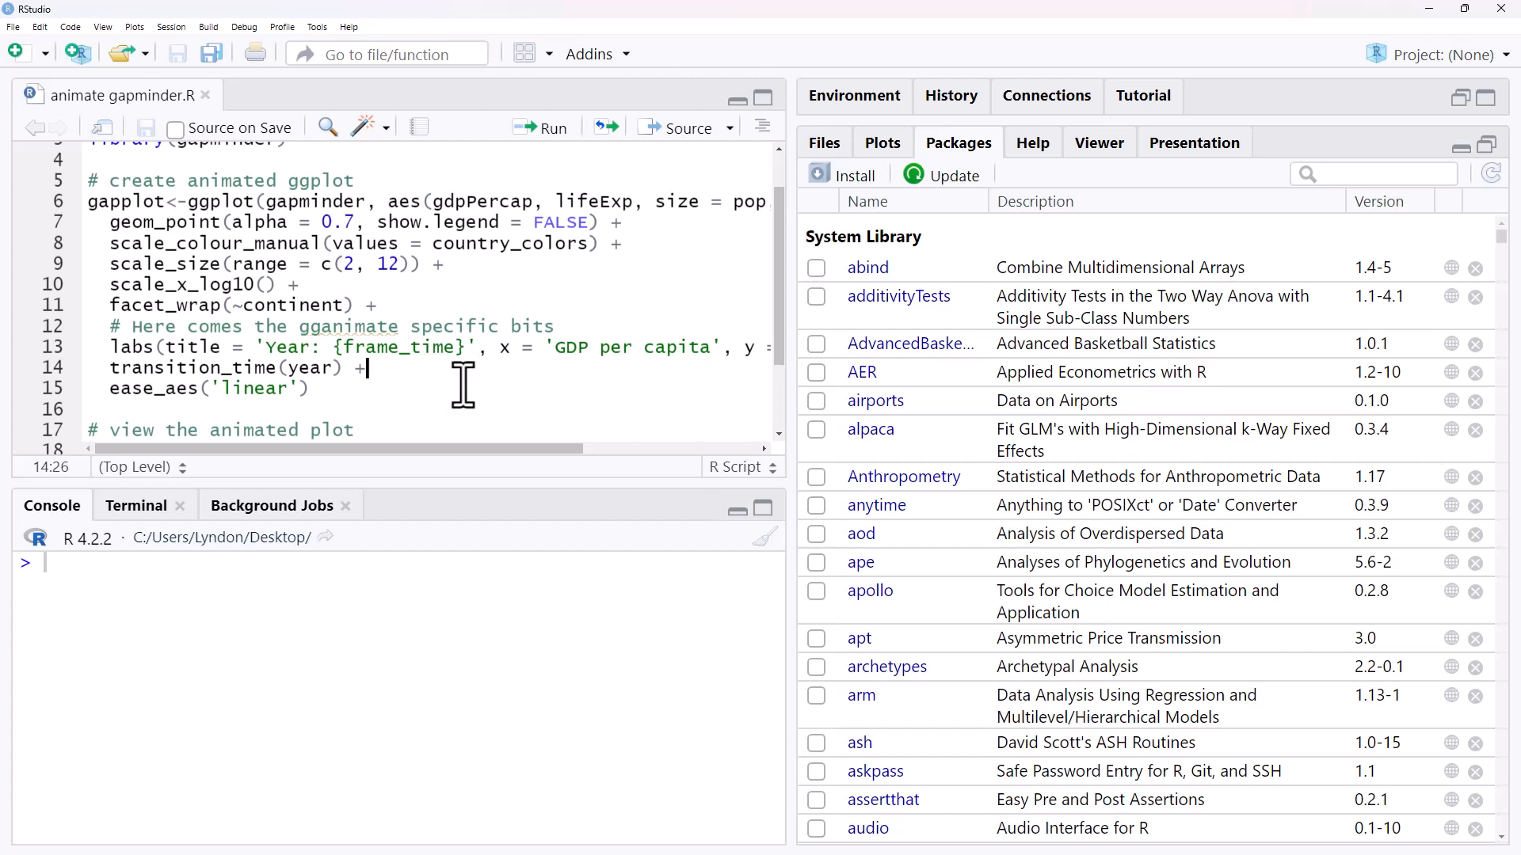
mouse_move(482, 381)
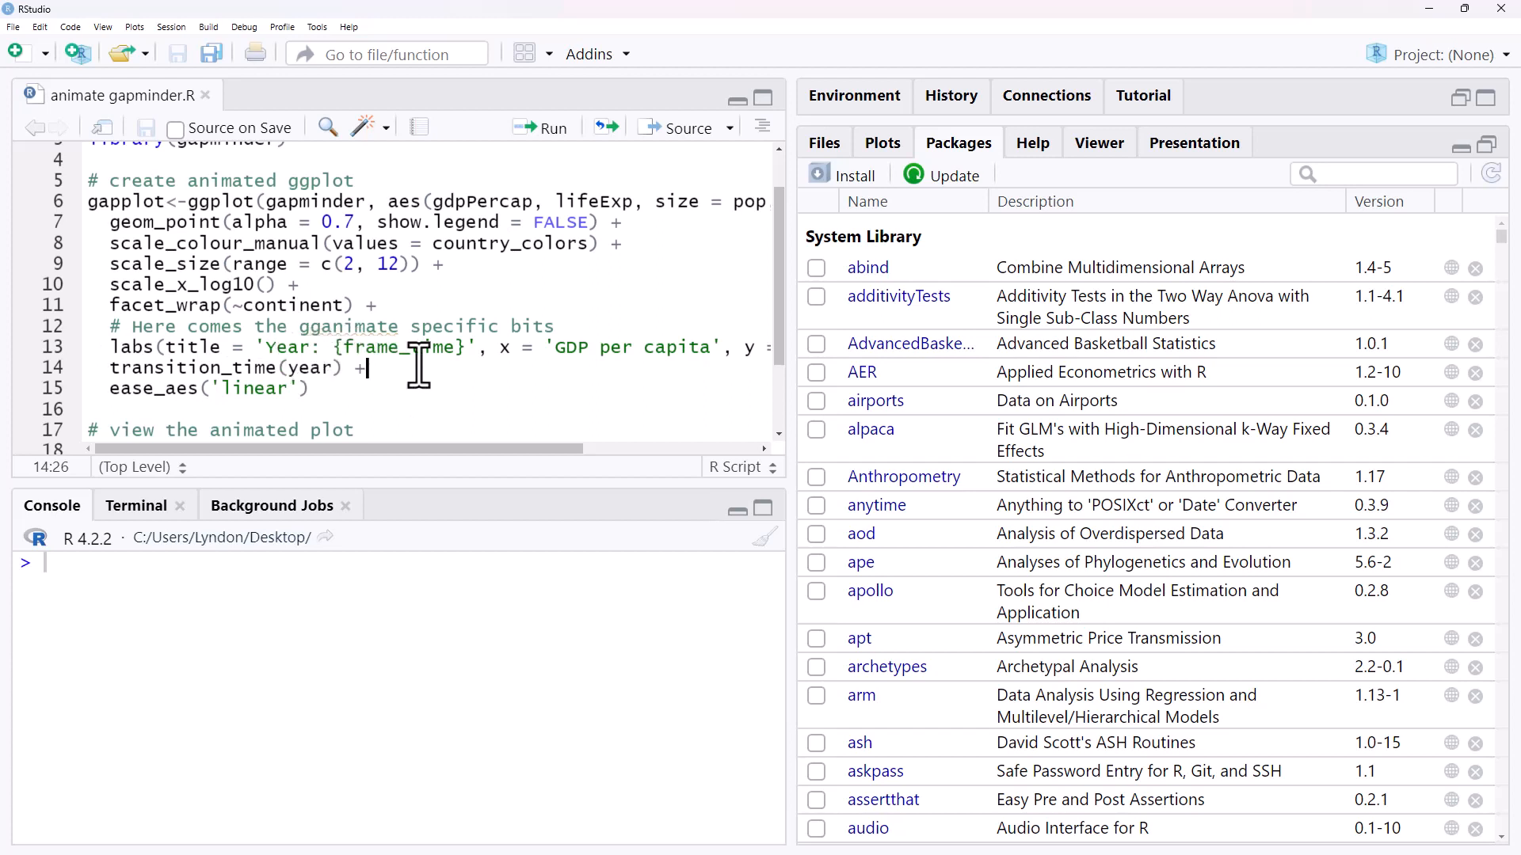
mouse_move(468, 432)
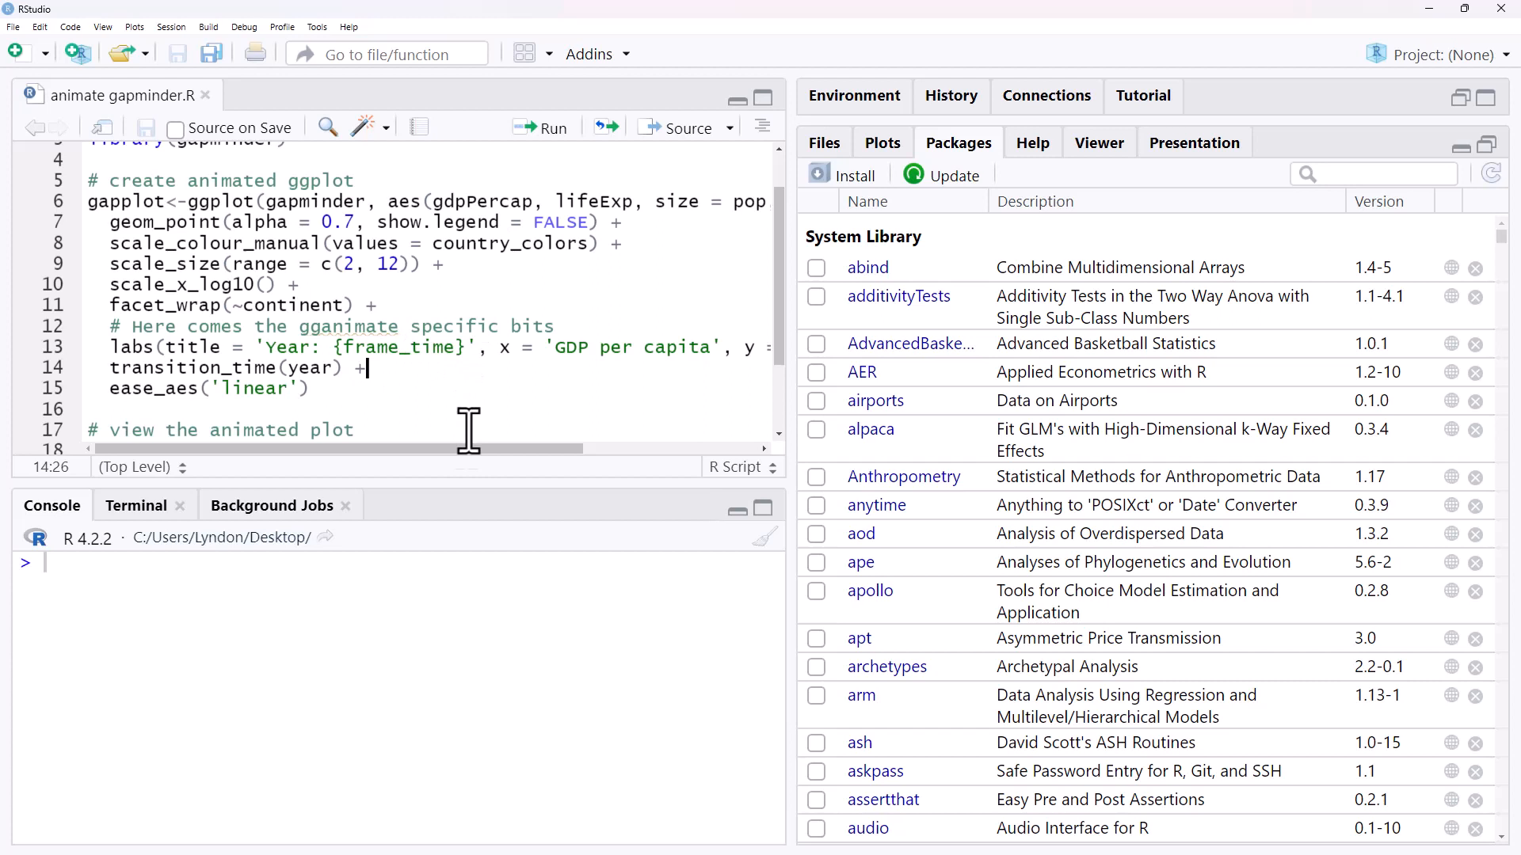
mouse_move(515, 475)
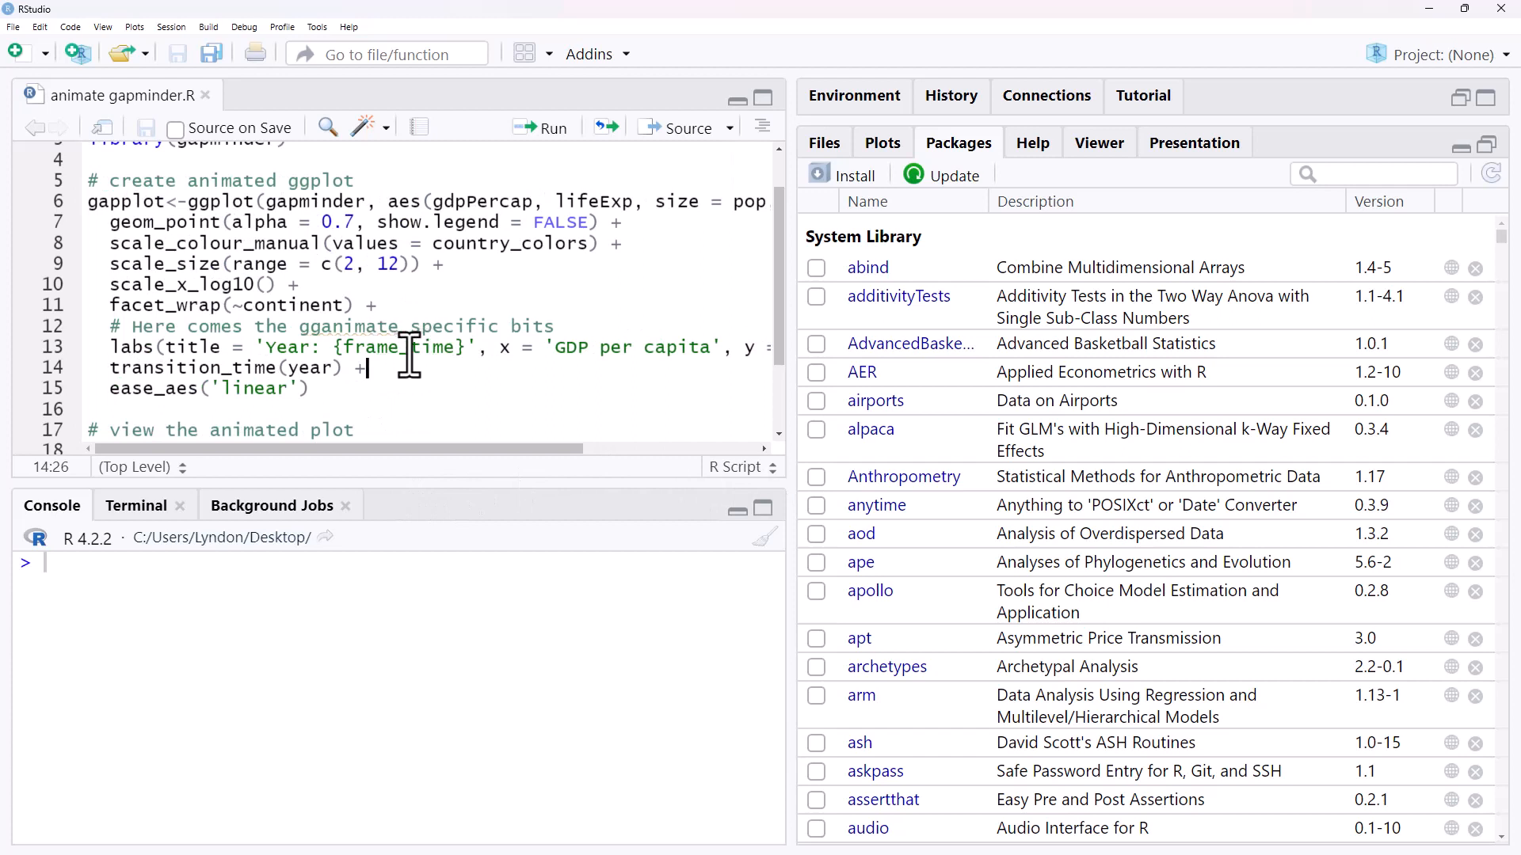
mouse_move(427, 364)
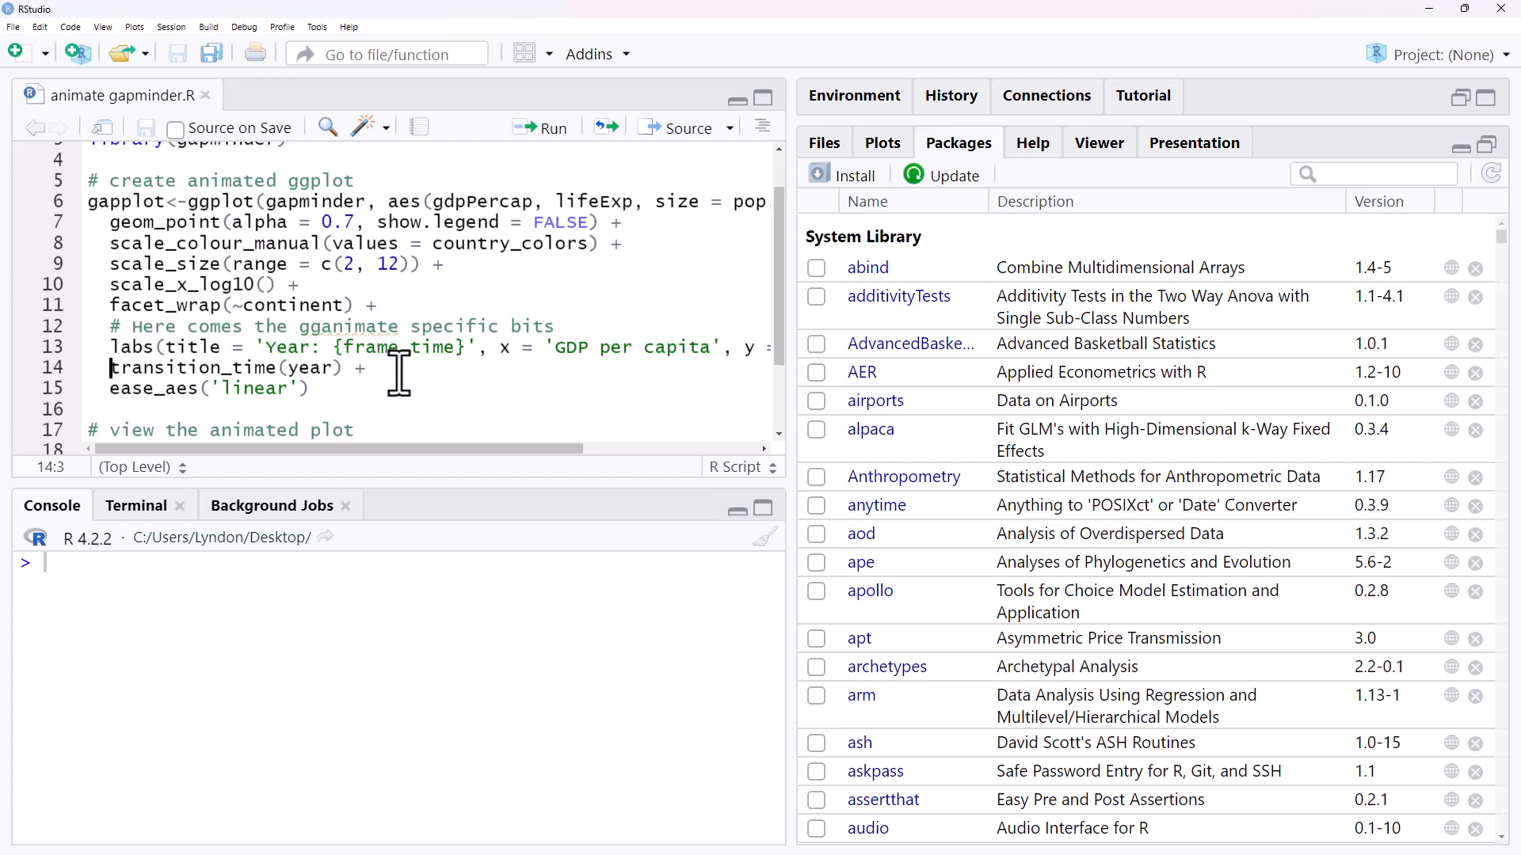
mouse_move(418, 388)
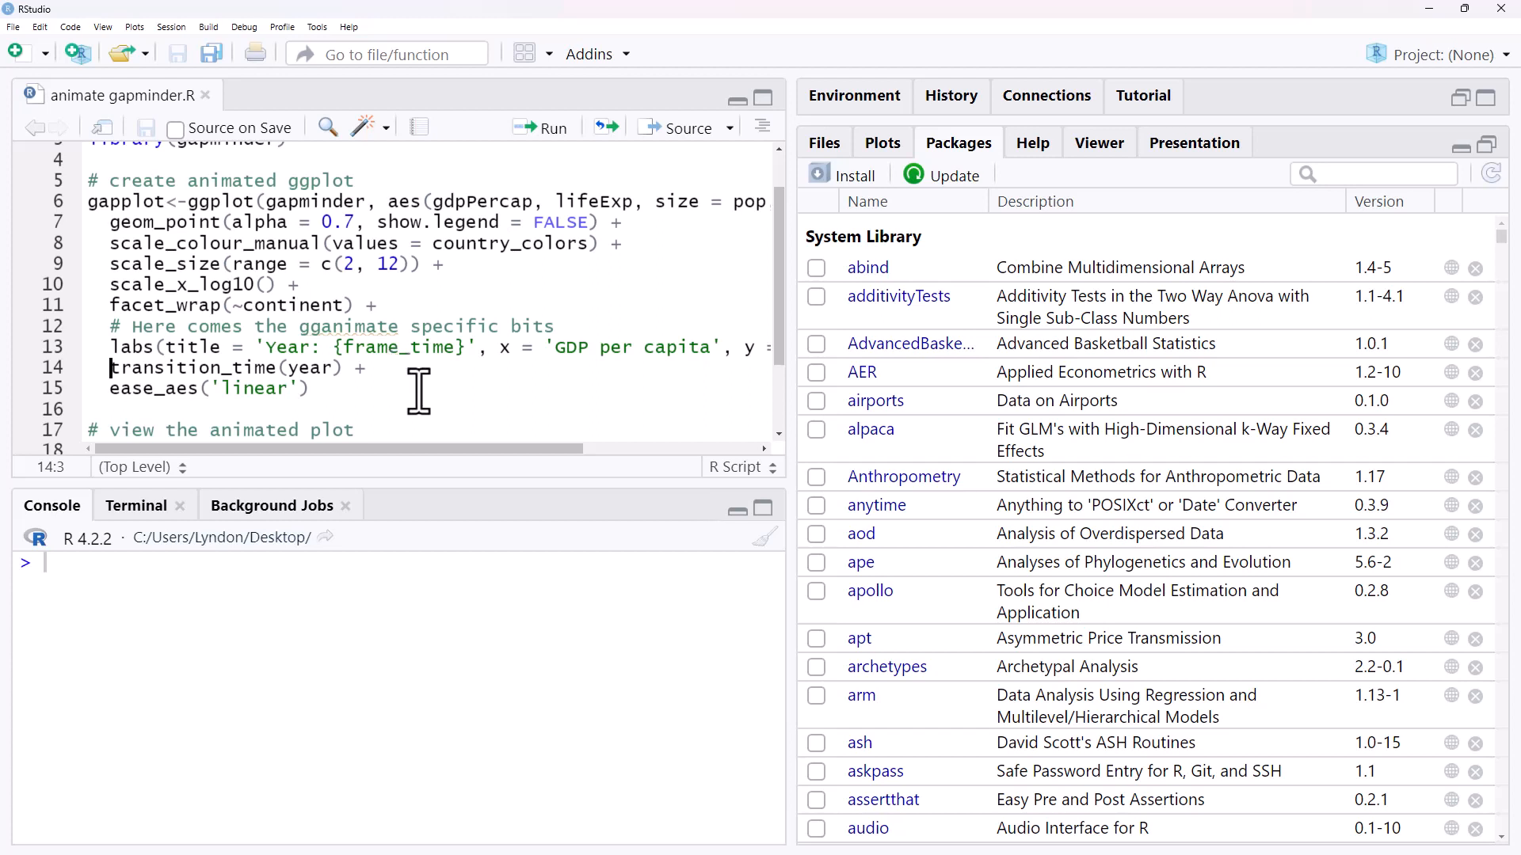
mouse_move(1075, 373)
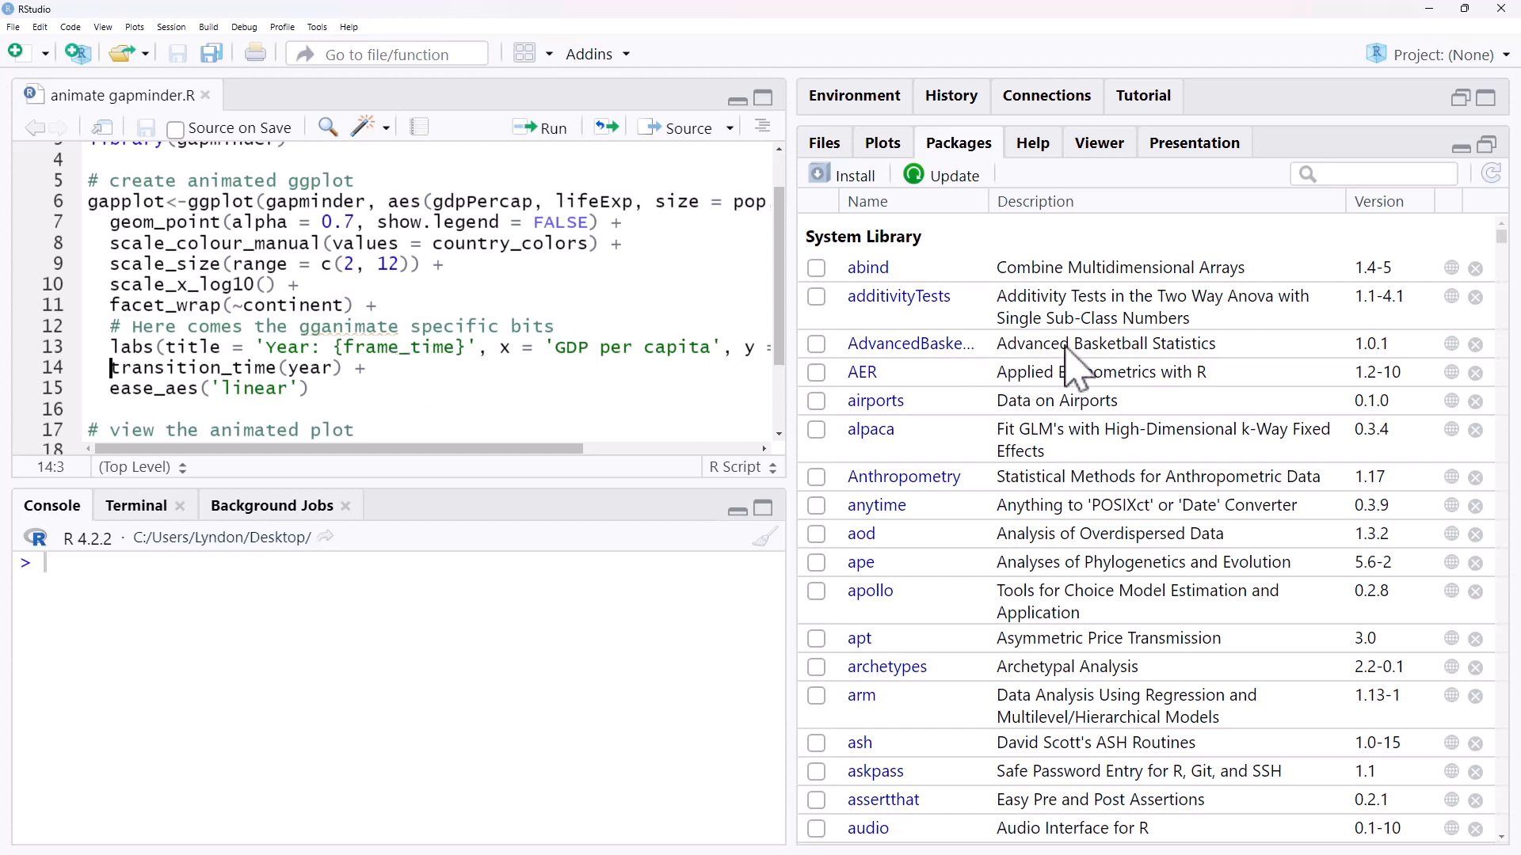
mouse_move(435, 393)
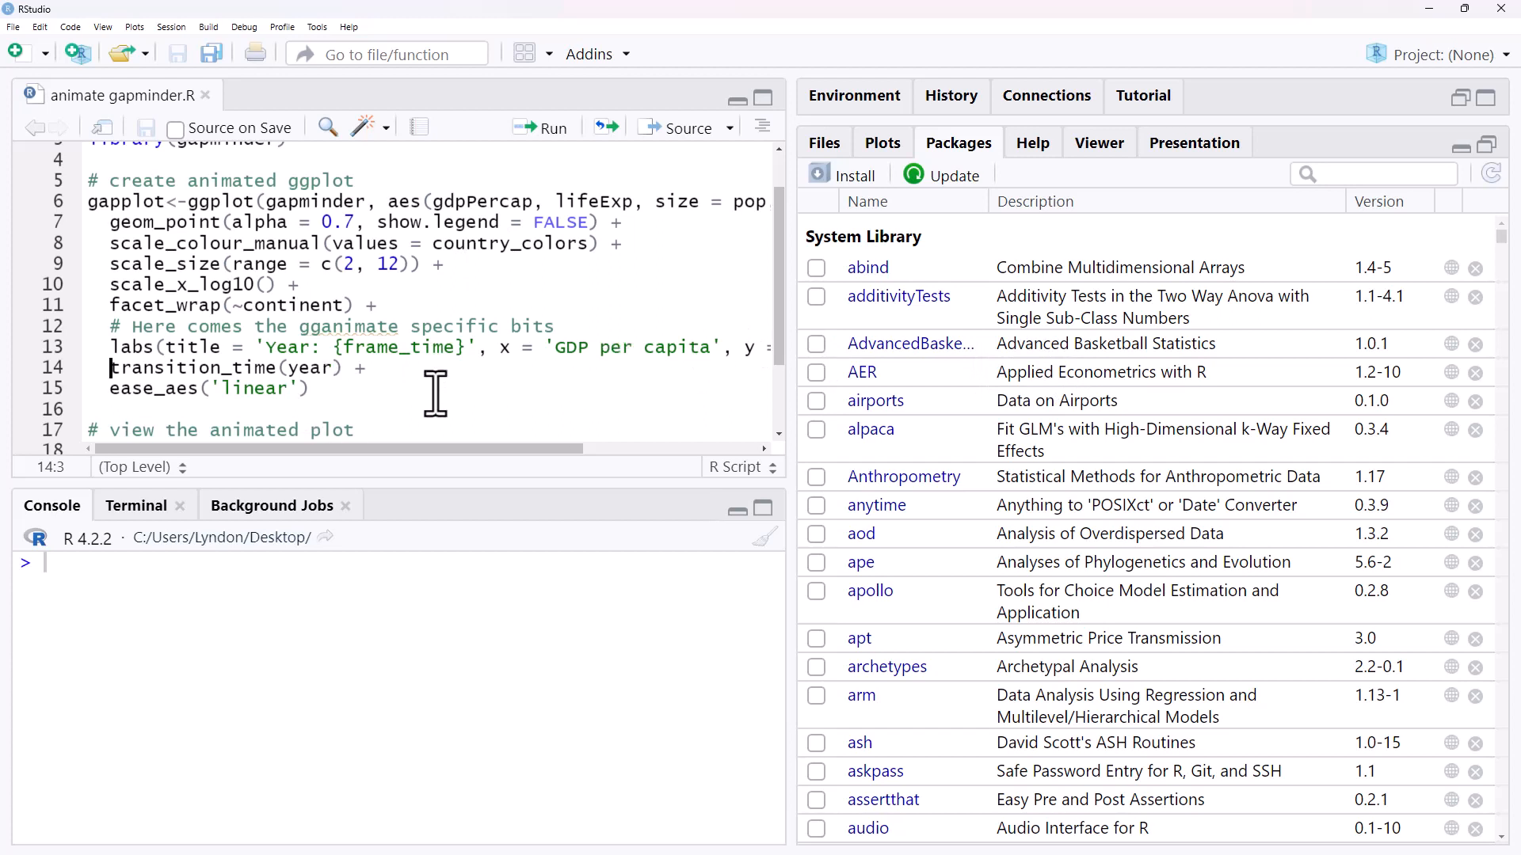
mouse_move(417, 398)
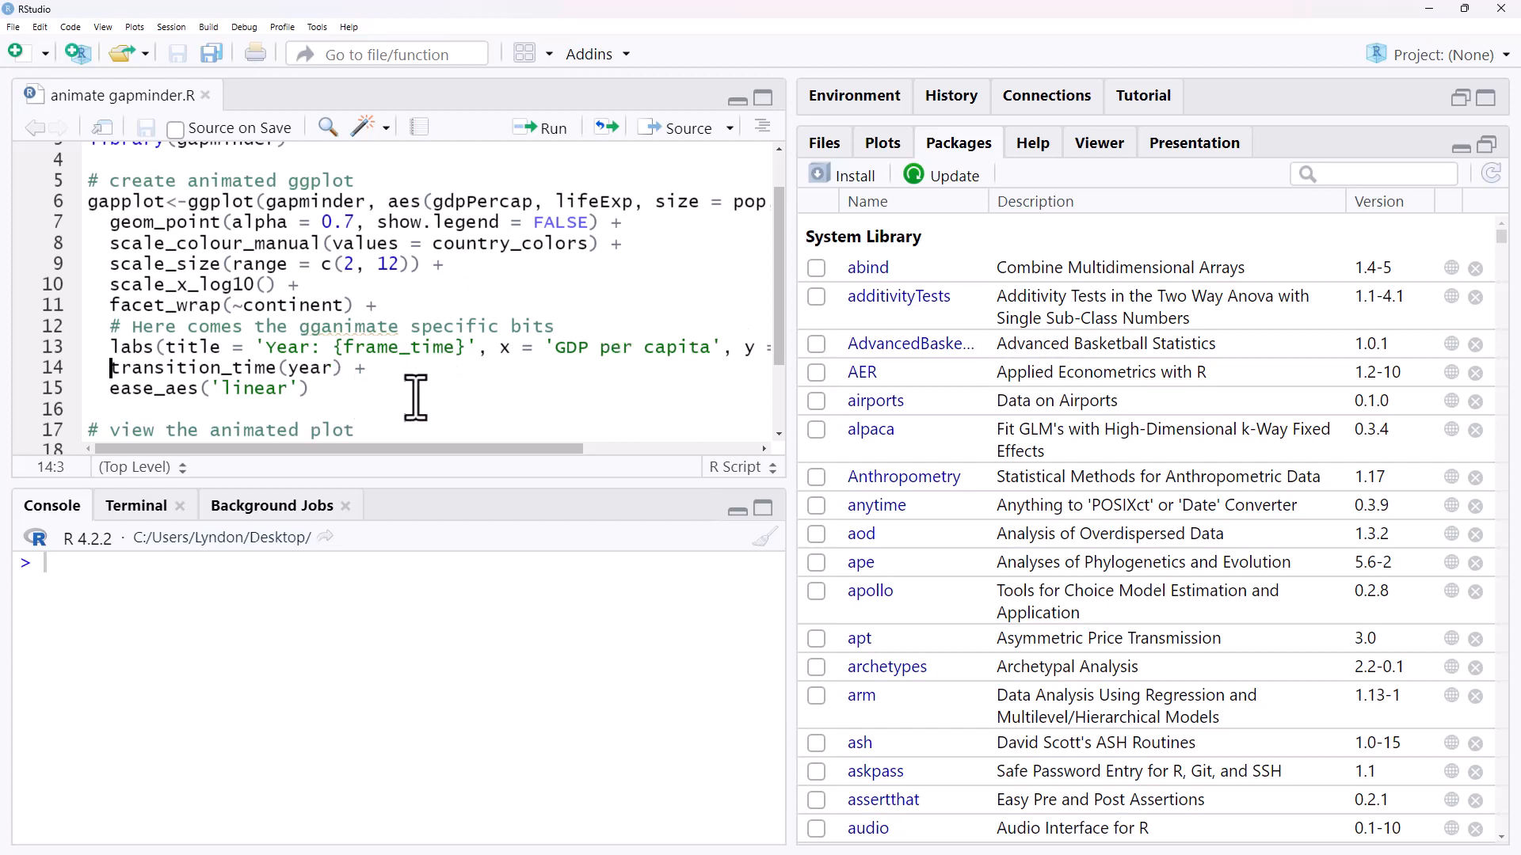
mouse_move(178, 369)
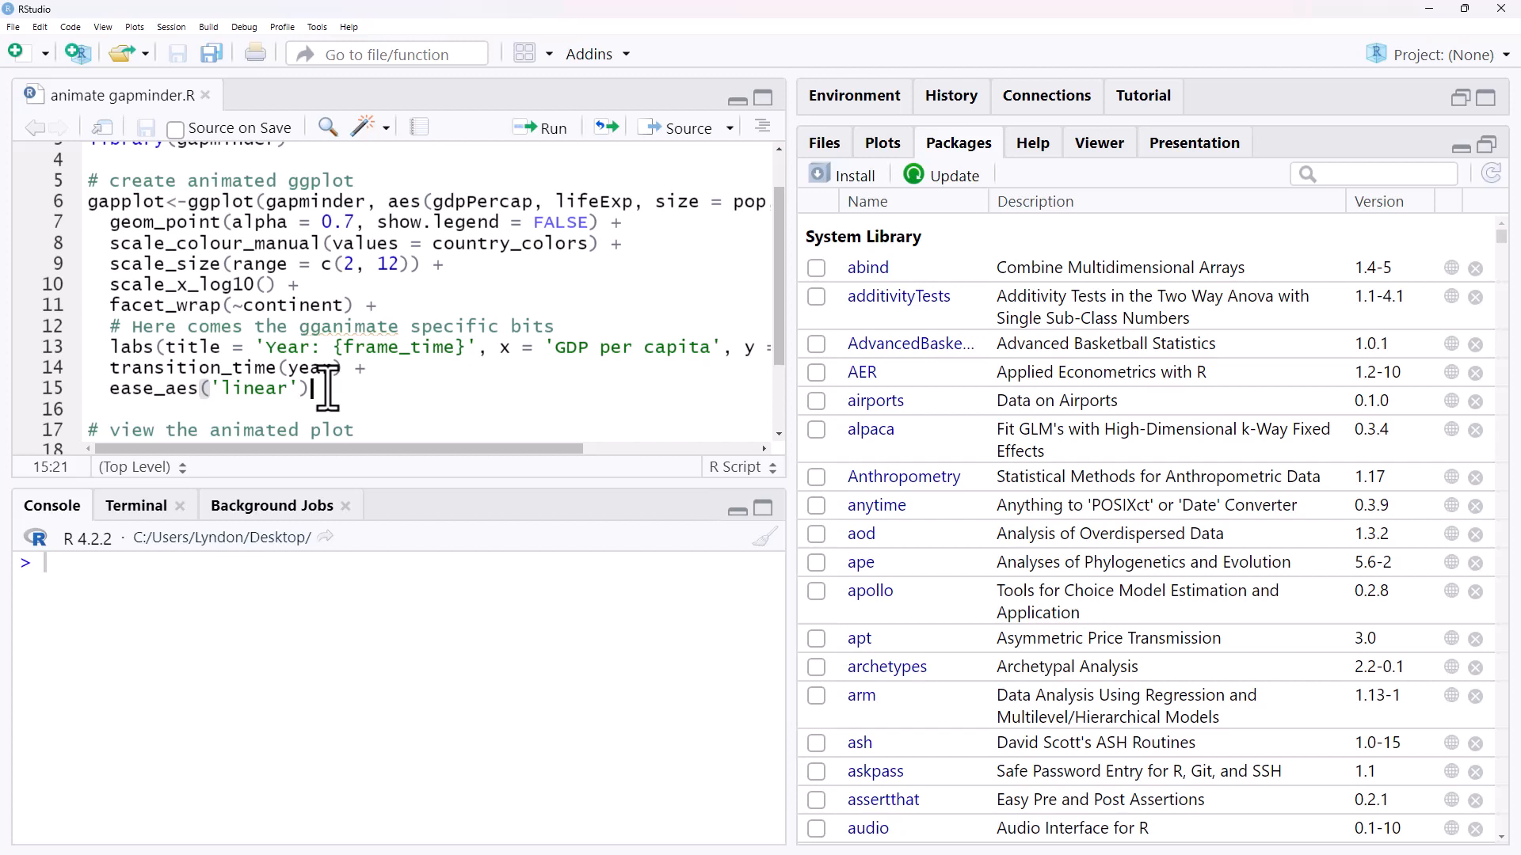
Step: Run the gapplot ggplot block and type anim_save("gapmind.gif", gapplot) in the console
left_click(540, 127)
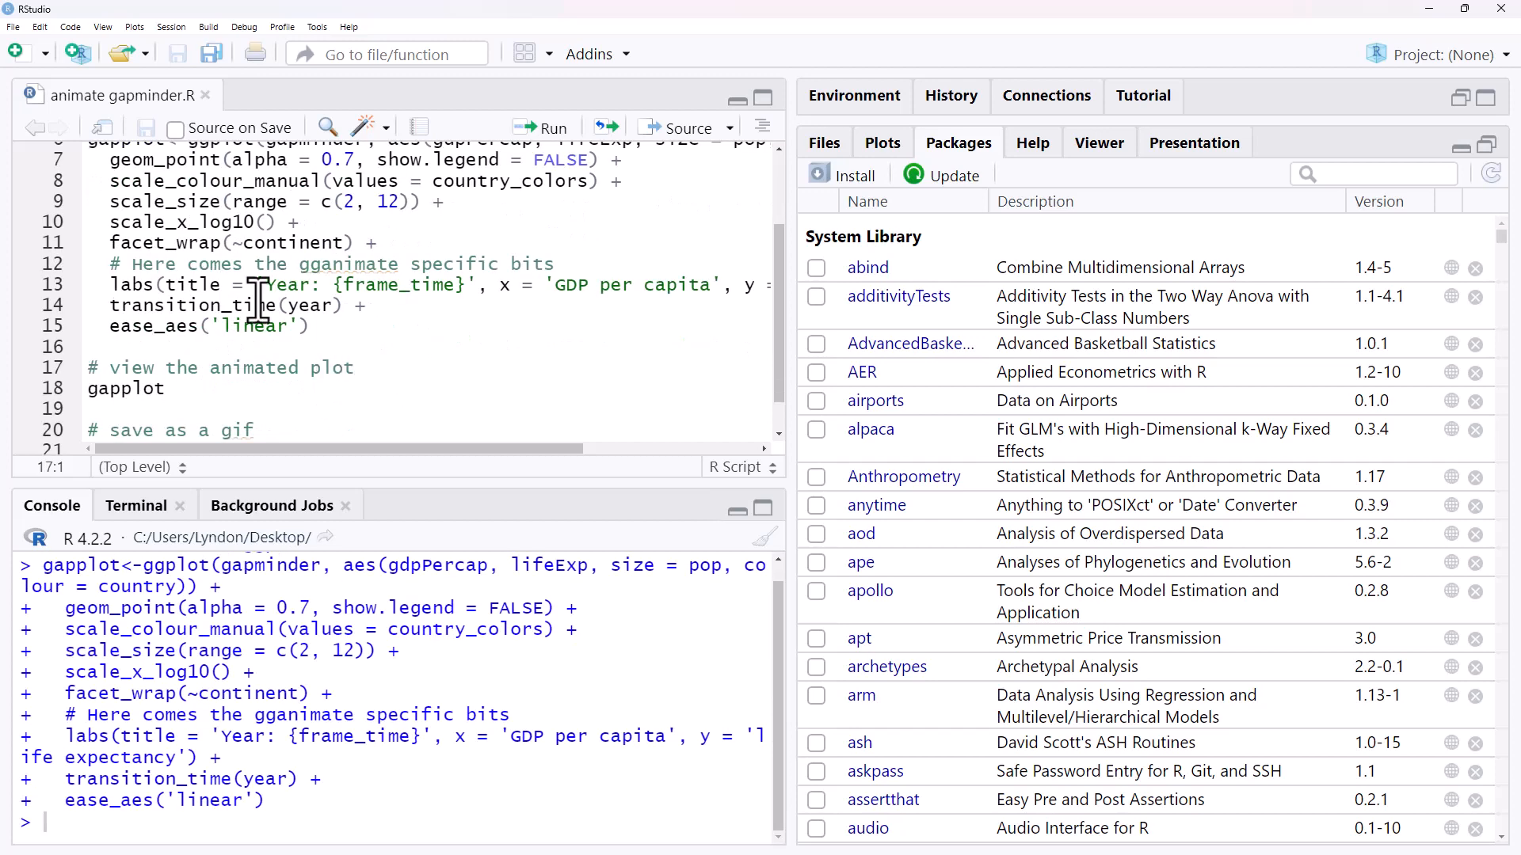
type("anim_save(\"gapmind.gif\",gapplot)")
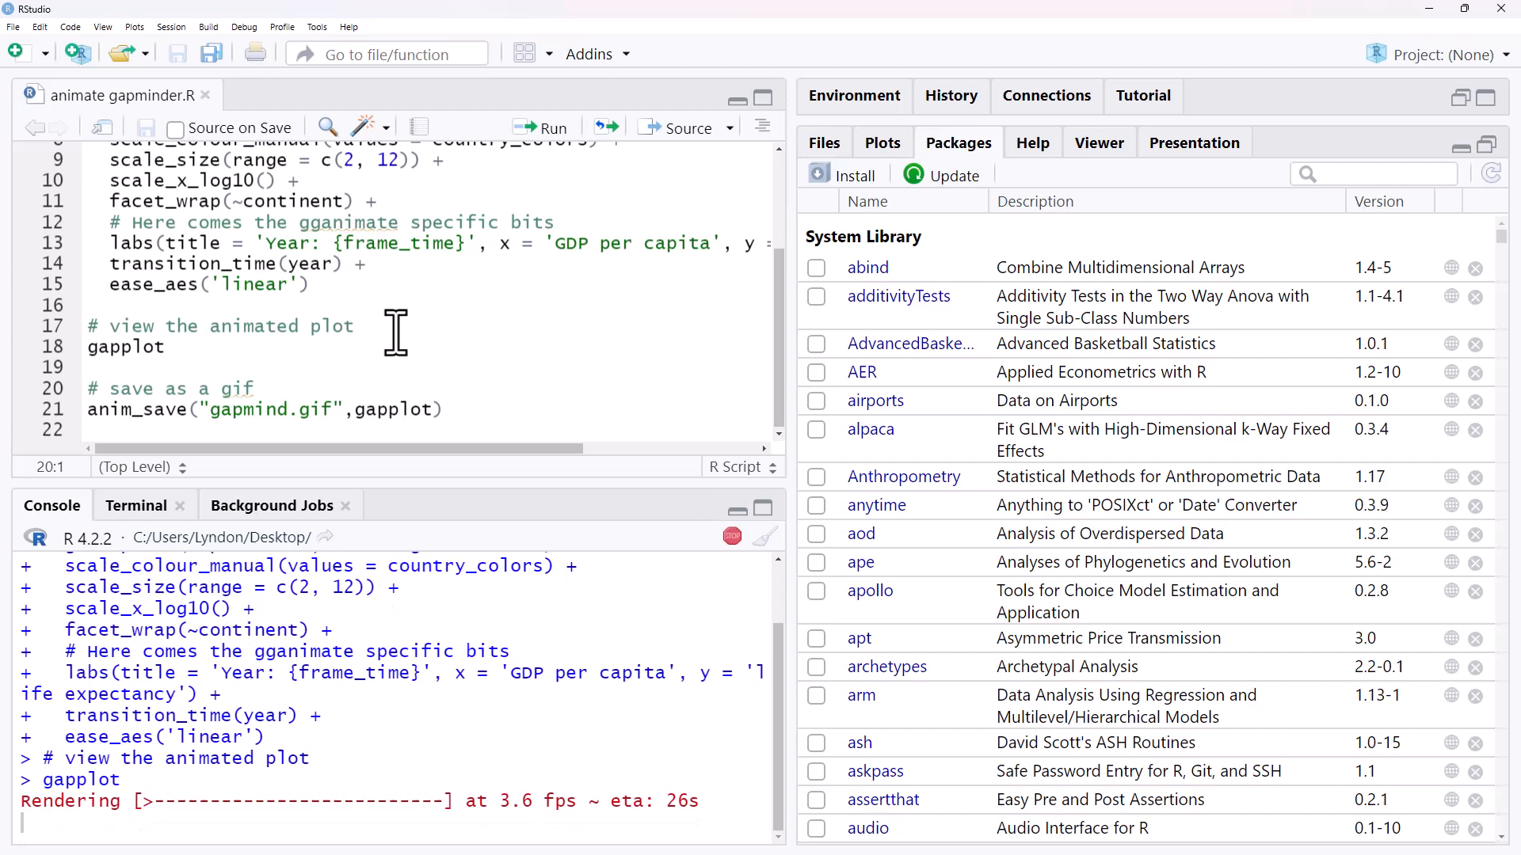
mouse_move(613, 671)
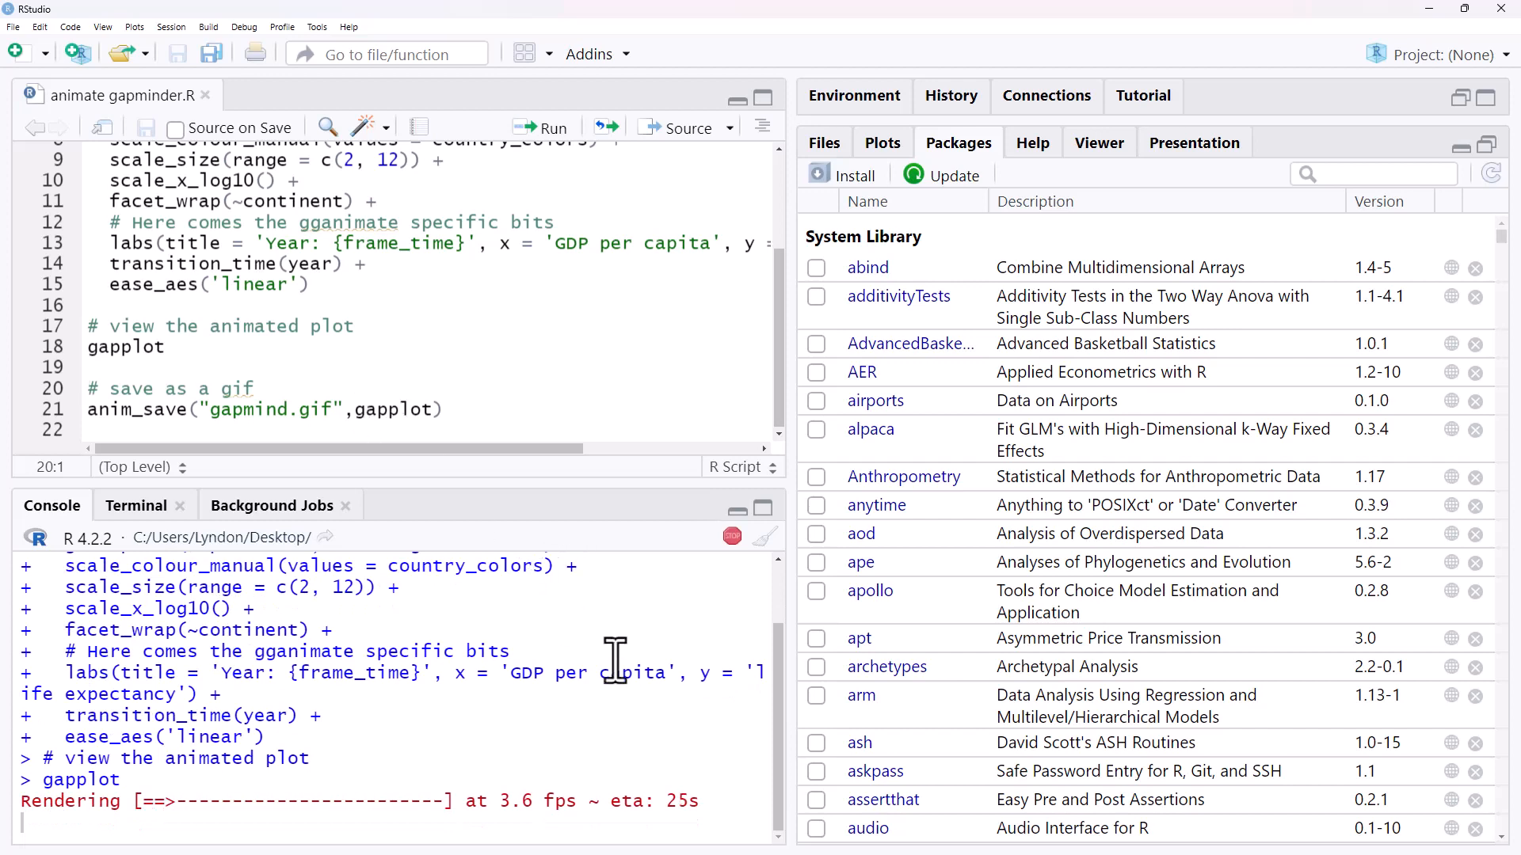